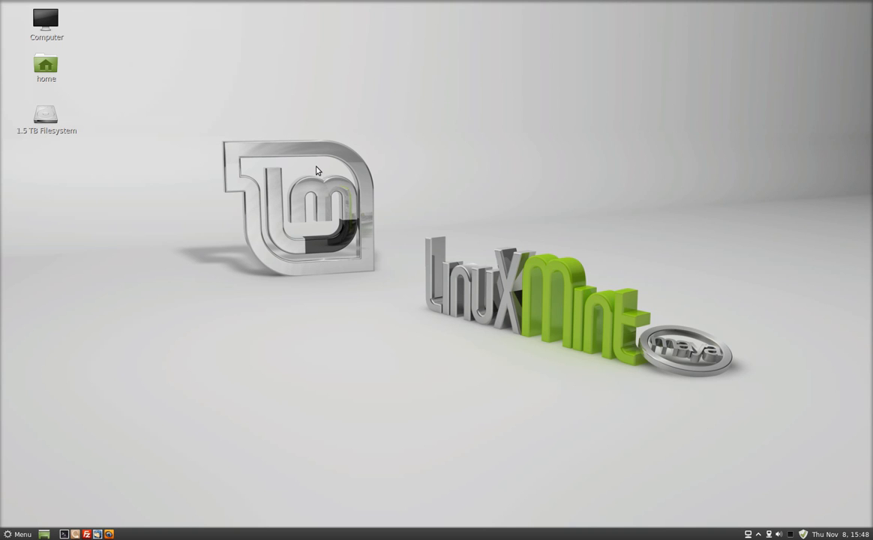
{"action": "mouse_move", "coordinate": [305, 189]}
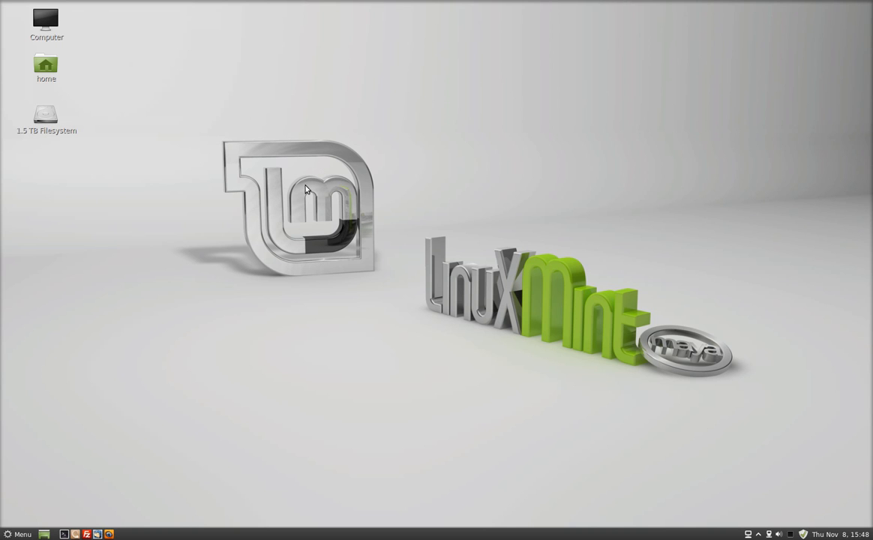
{"action": "mouse_move", "coordinate": [127, 356]}
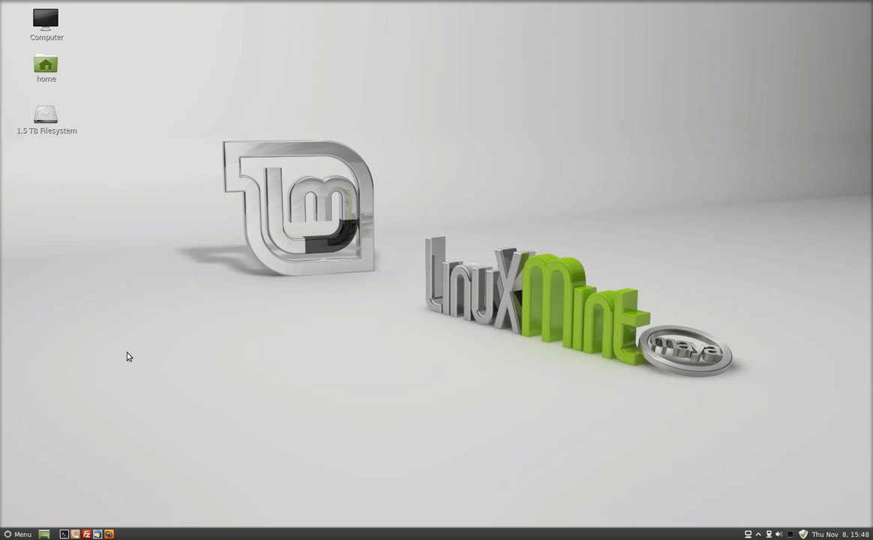
{"action": "mouse_move", "coordinate": [178, 383]}
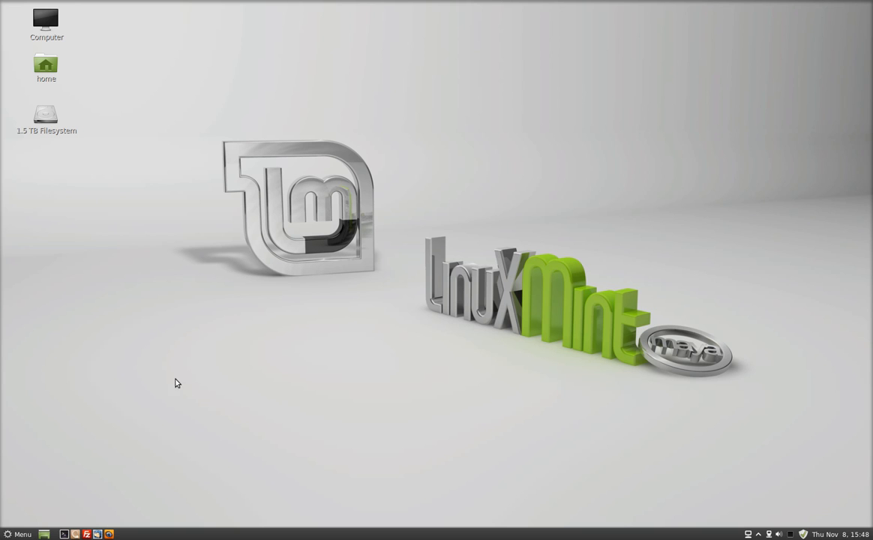
{"action": "mouse_move", "coordinate": [8, 533]}
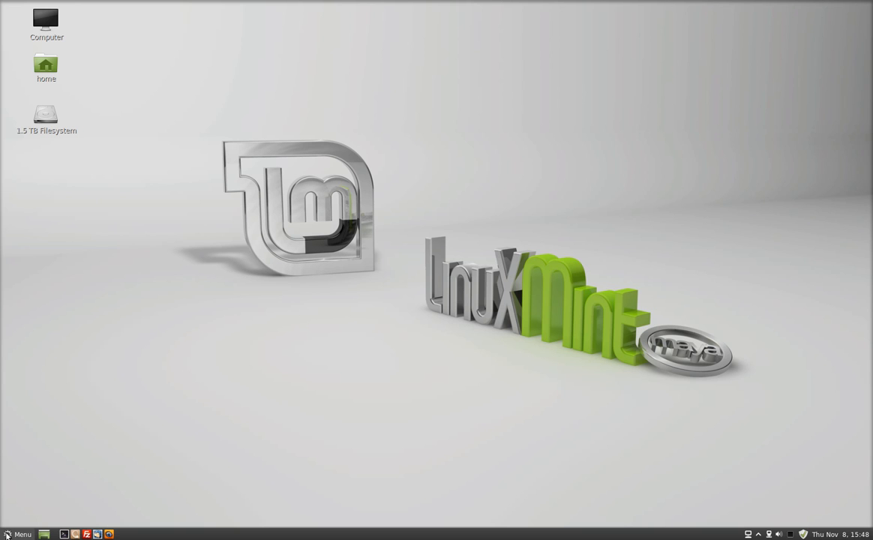
Search the Linux Mint menu for 'print' and launch the Printers settings
{"action": "left_click", "coordinate": [18, 534]}
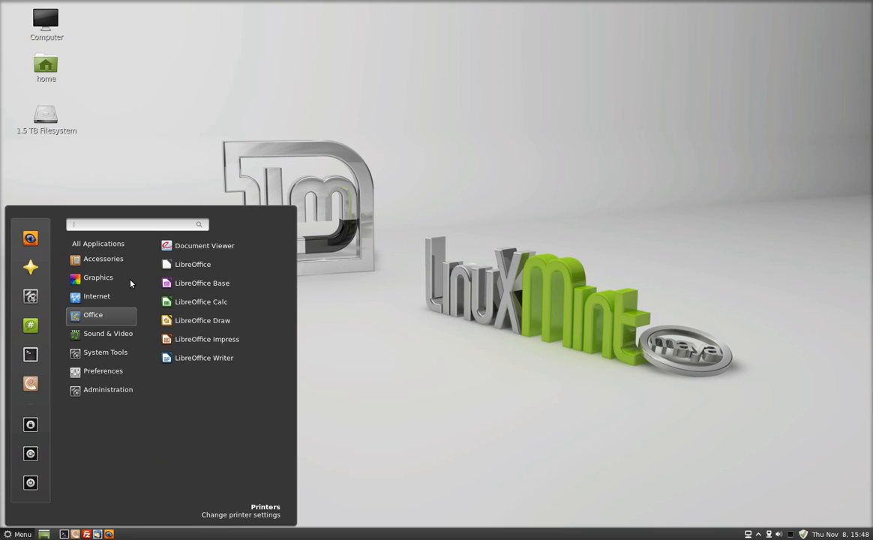
{"action": "left_click", "coordinate": [103, 258]}
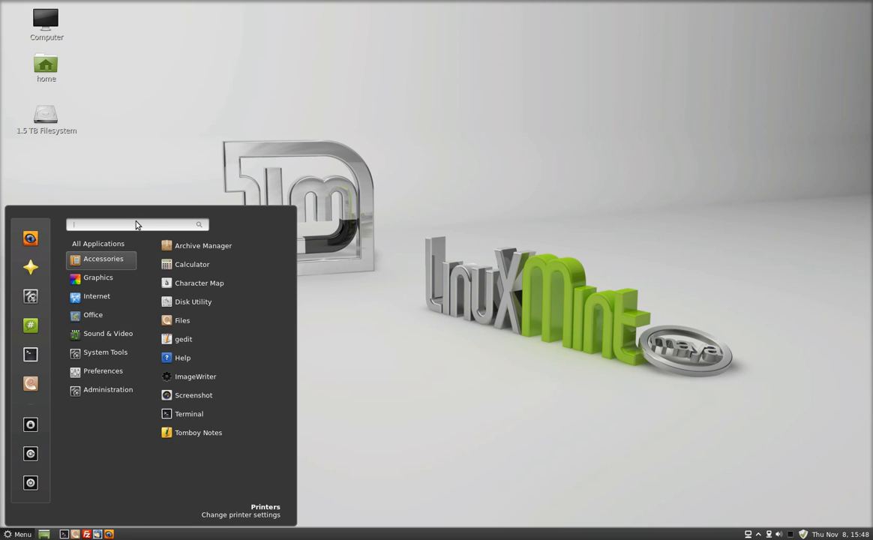
{"action": "type", "text": "print"}
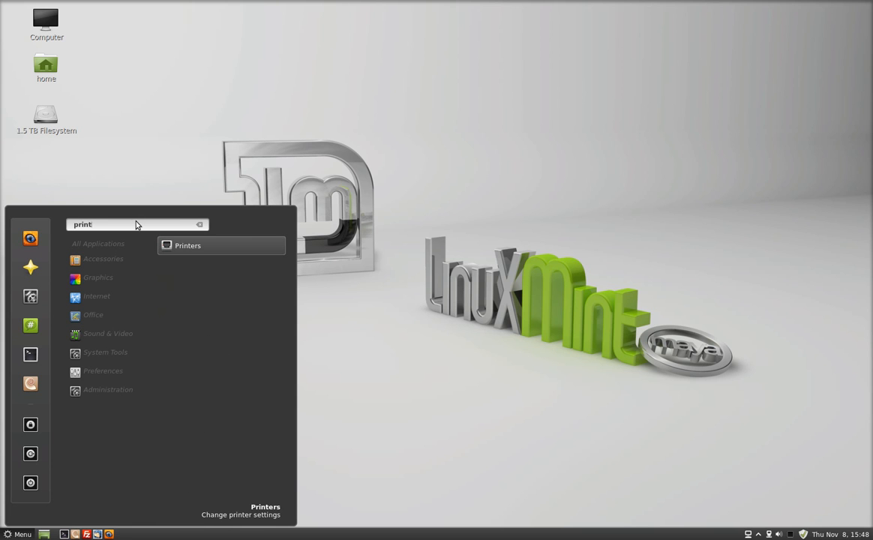
{"action": "mouse_move", "coordinate": [200, 249]}
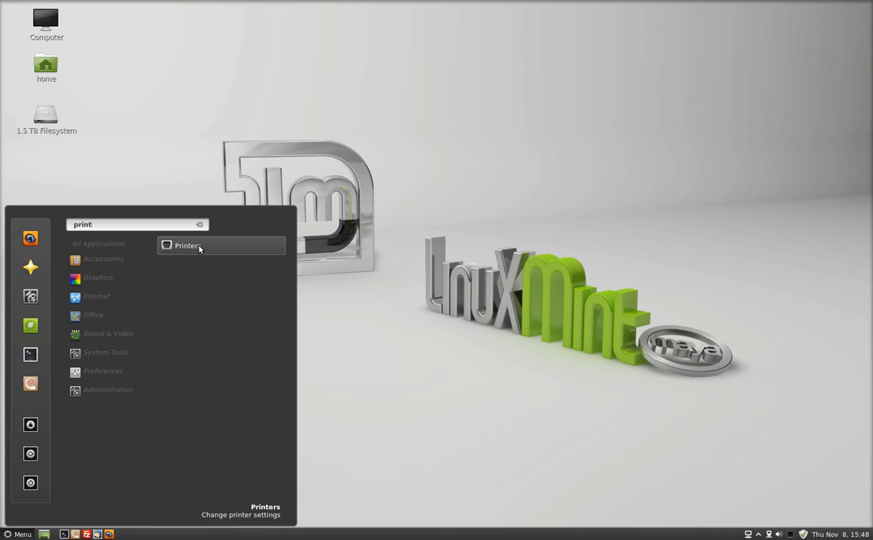
{"action": "left_click", "coordinate": [187, 245]}
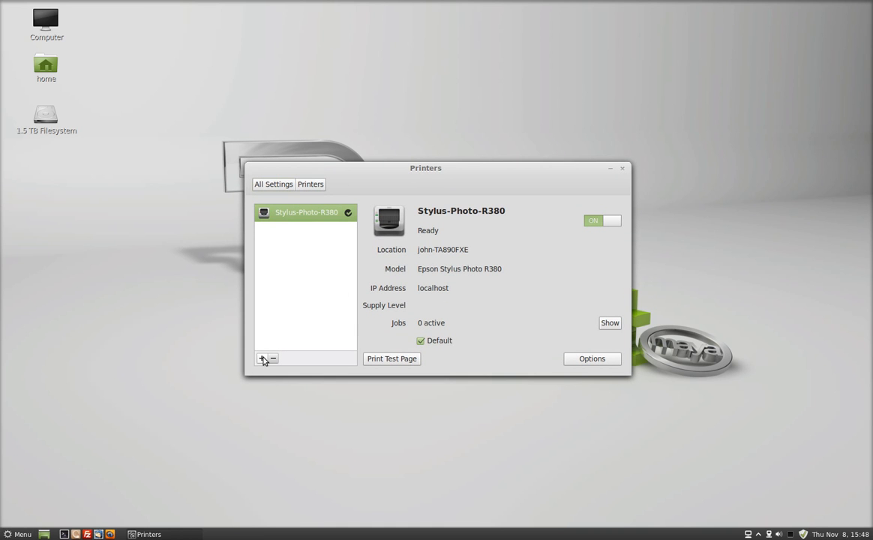
Add the discovered network printer Officejet-Pro-L7500 to the printer list
{"action": "left_click", "coordinate": [262, 358]}
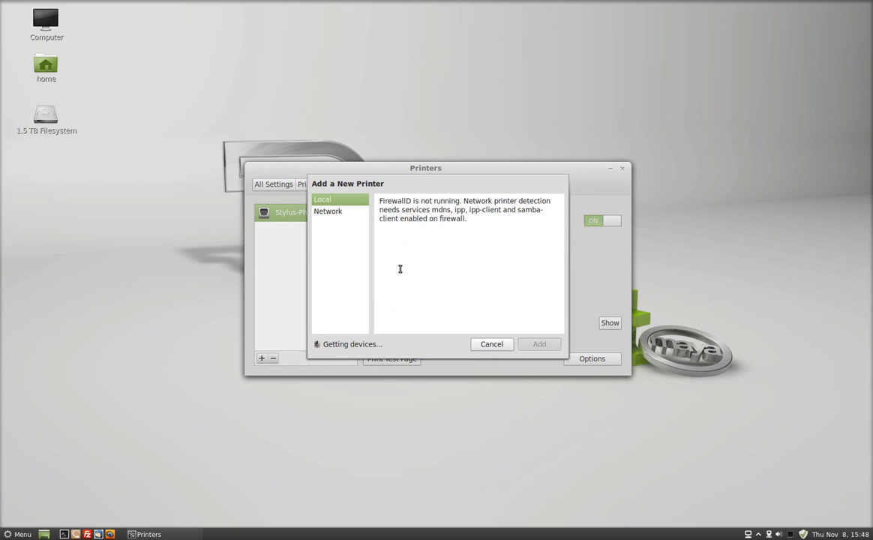
{"action": "left_click", "coordinate": [328, 211]}
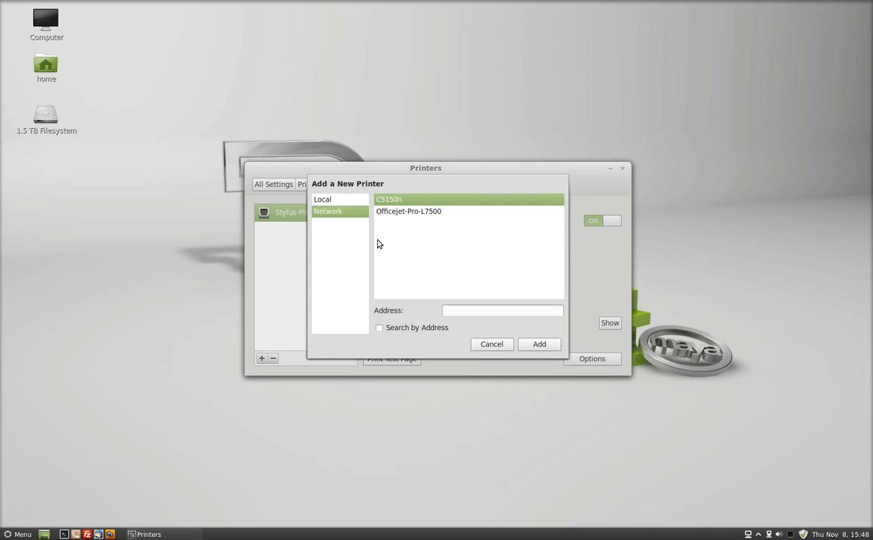
{"action": "mouse_move", "coordinate": [398, 247]}
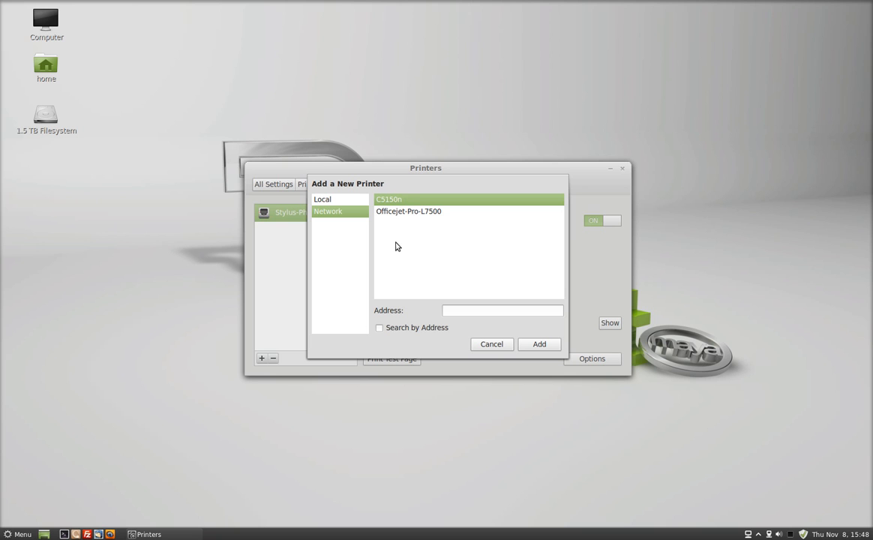
{"action": "mouse_move", "coordinate": [414, 218]}
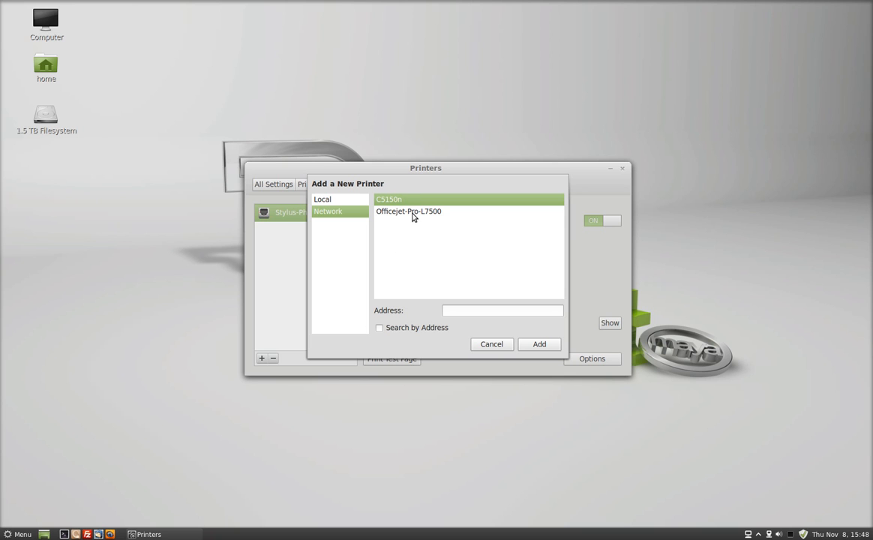
{"action": "left_click", "coordinate": [409, 212]}
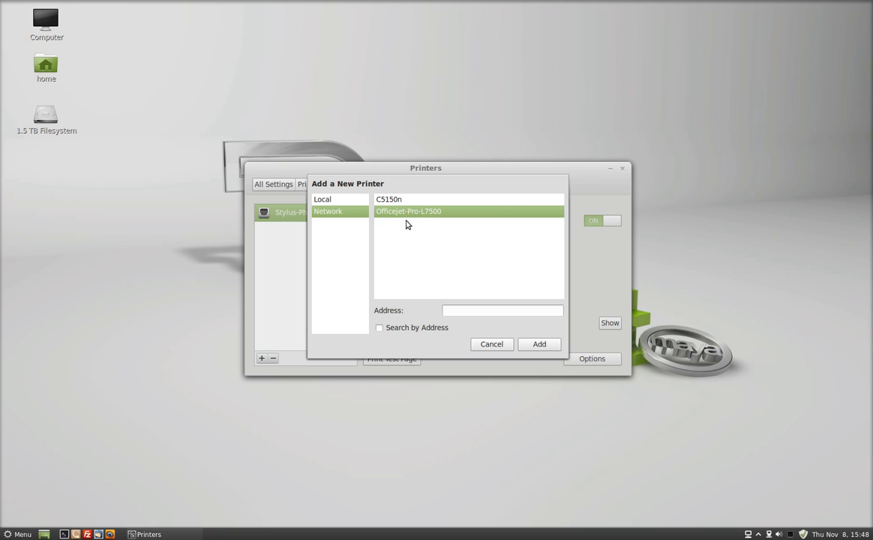
{"action": "mouse_move", "coordinate": [410, 231]}
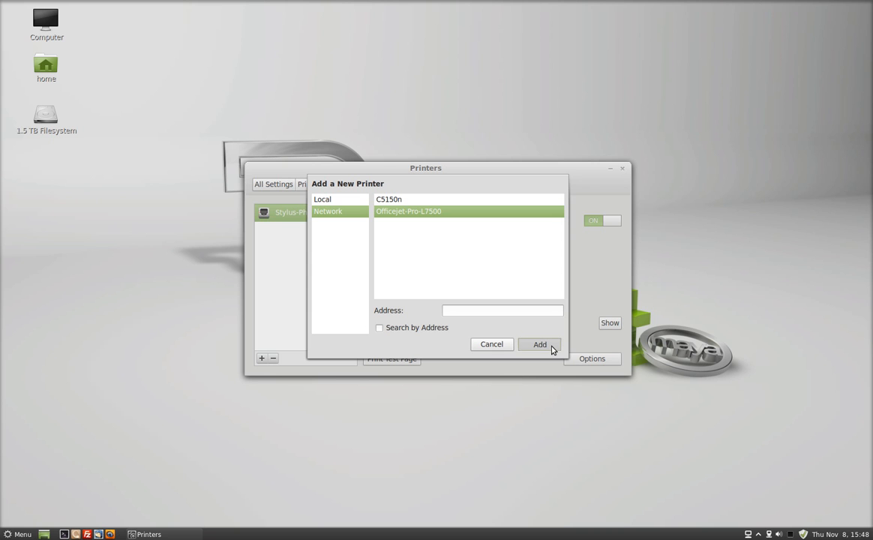
{"action": "mouse_move", "coordinate": [403, 259]}
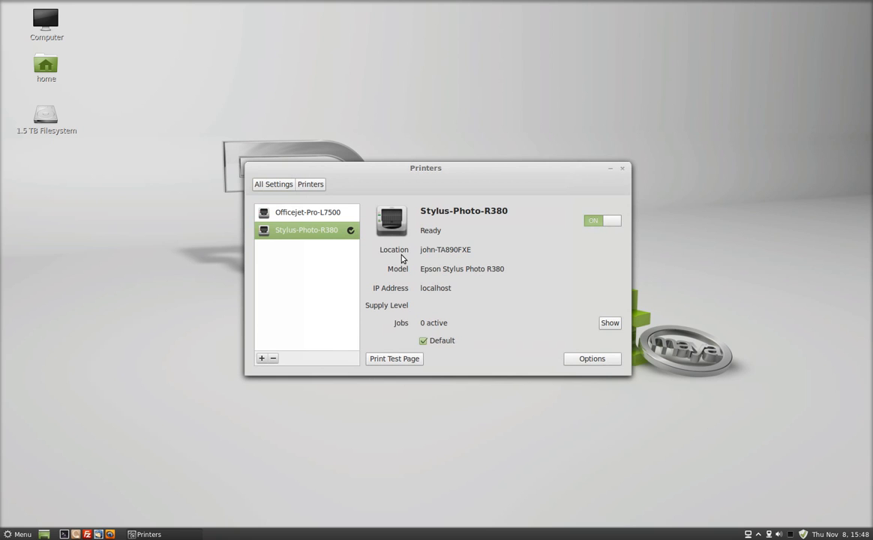
{"action": "mouse_move", "coordinate": [315, 214]}
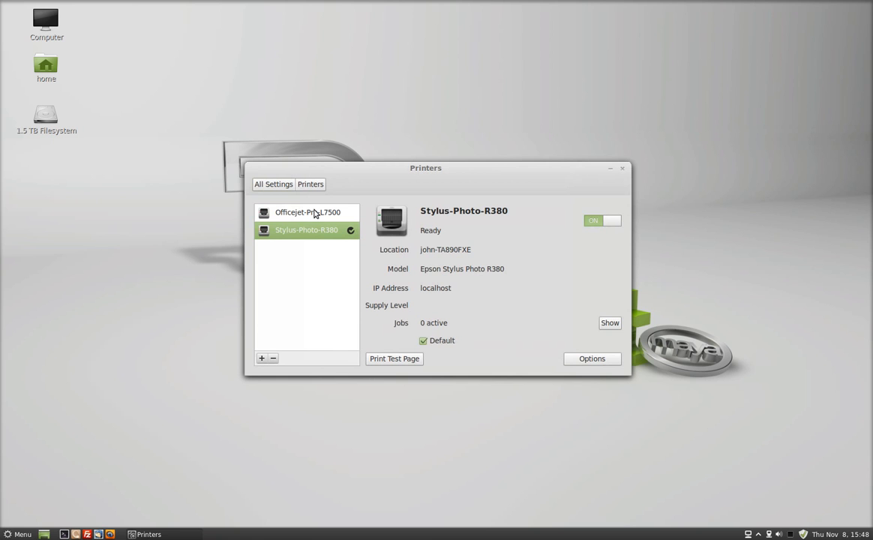
Print a test page on Officejet-Pro-L7500, then return to the System Settings overview
{"action": "left_click", "coordinate": [308, 213]}
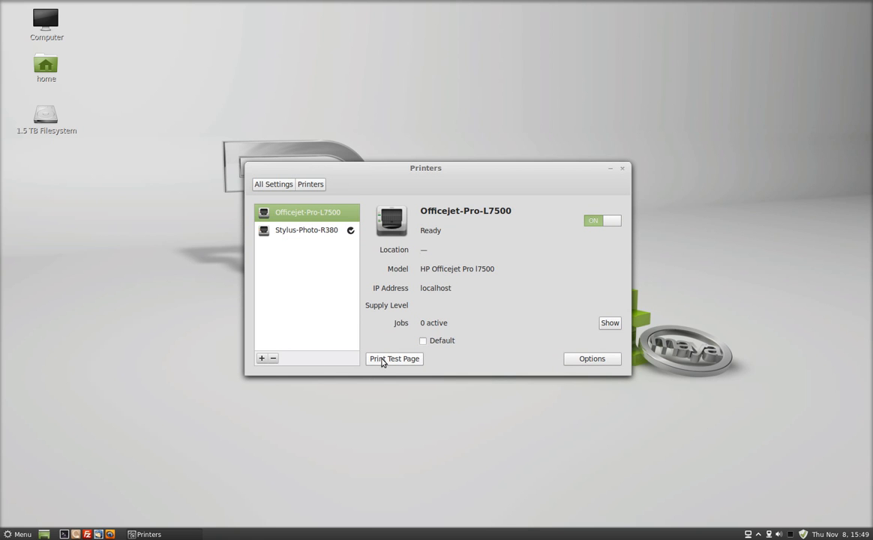
{"action": "left_click", "coordinate": [394, 359]}
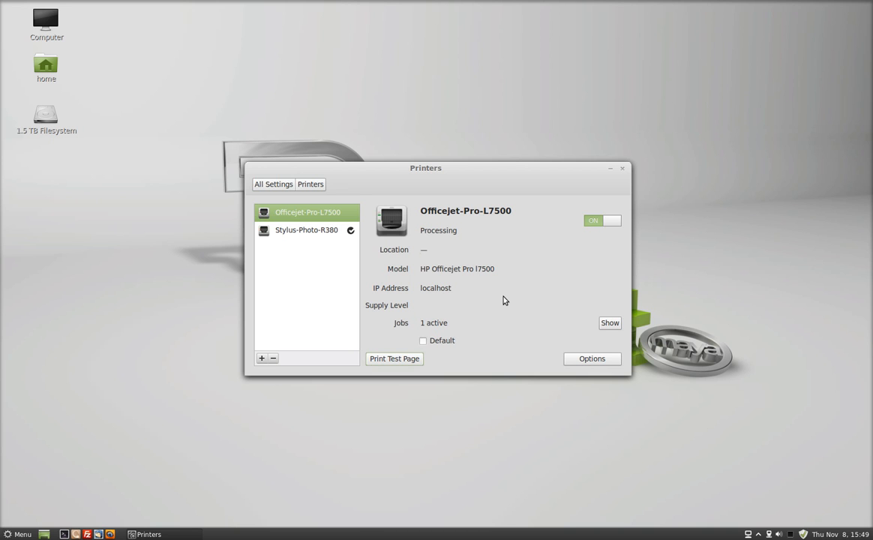
{"action": "mouse_move", "coordinate": [517, 261]}
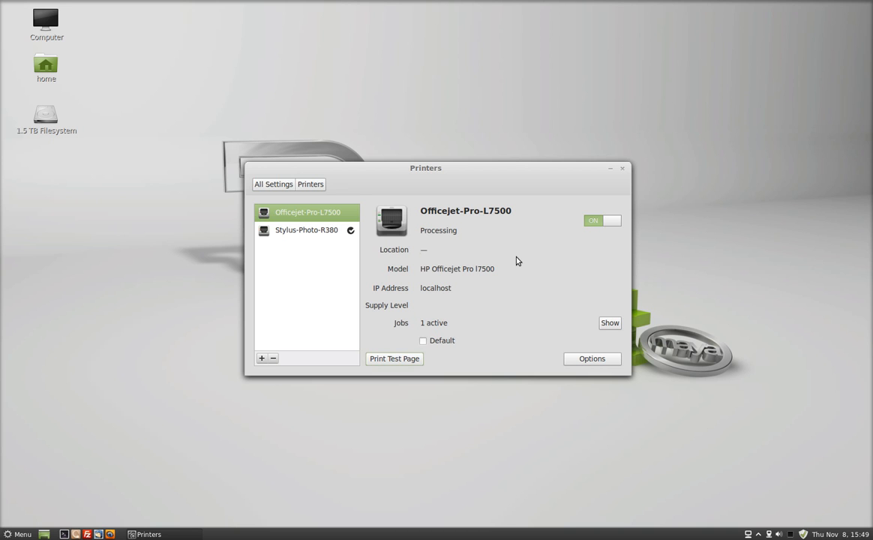
{"action": "left_click", "coordinate": [592, 359]}
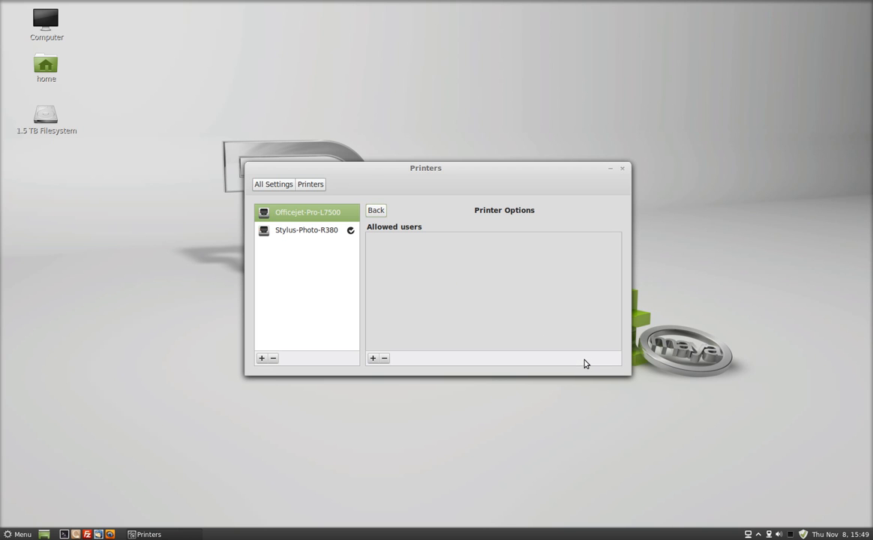
{"action": "left_click", "coordinate": [273, 184]}
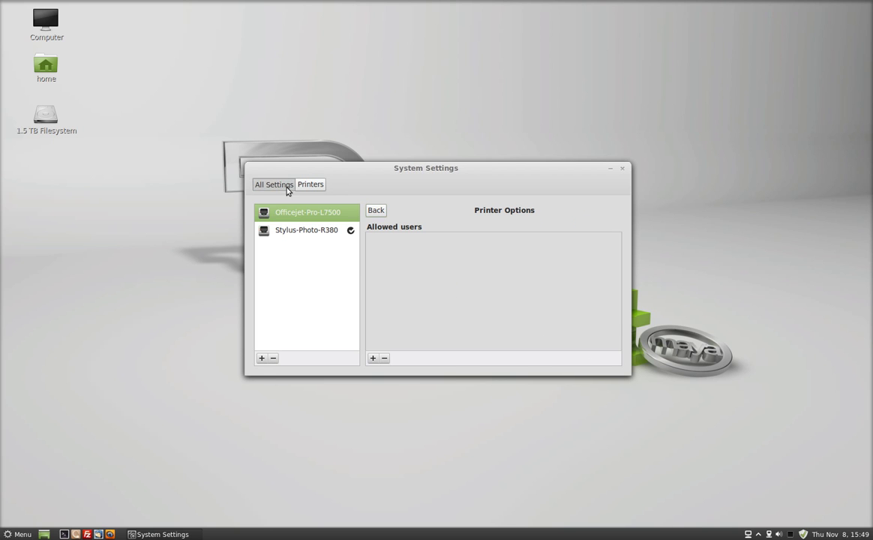
{"action": "left_click", "coordinate": [273, 184]}
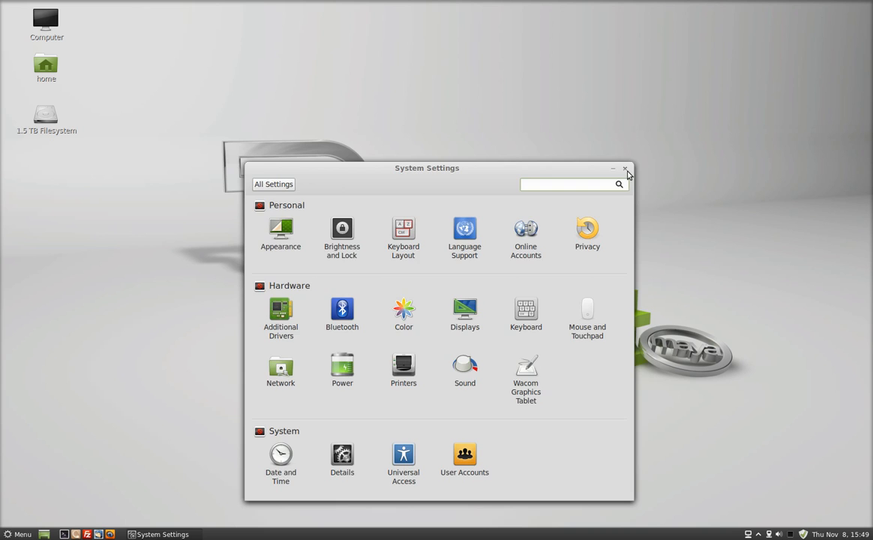
Close System Settings and bring up Firefox's print dialog for the start page
{"action": "left_click", "coordinate": [625, 168]}
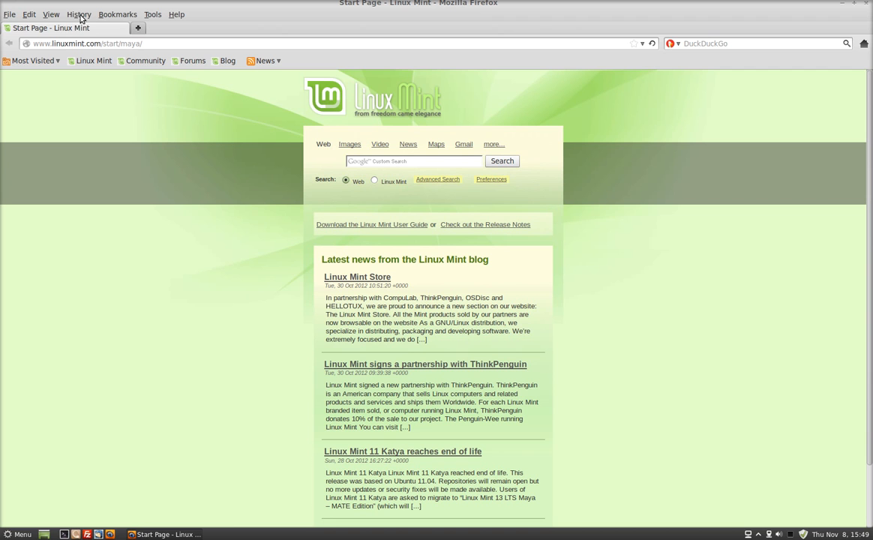
{"action": "left_click", "coordinate": [10, 14]}
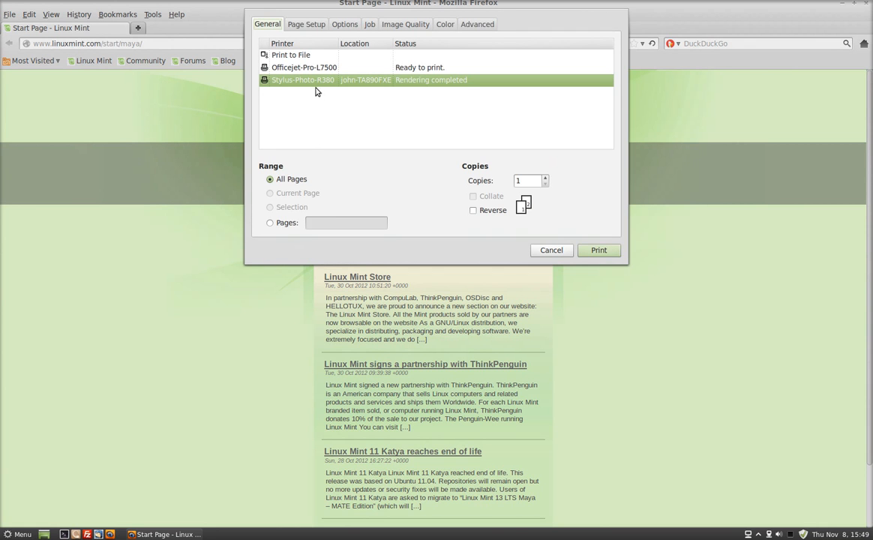
Check Officejet-Pro-L7500's two-sided setting (One Sided) in page setup, then cancel printing
{"action": "left_click", "coordinate": [304, 67]}
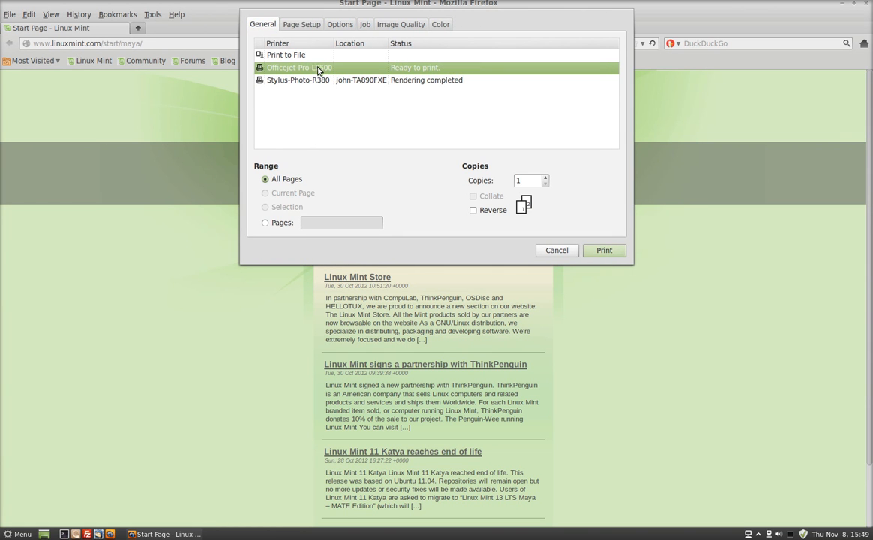
{"action": "left_click", "coordinate": [301, 24]}
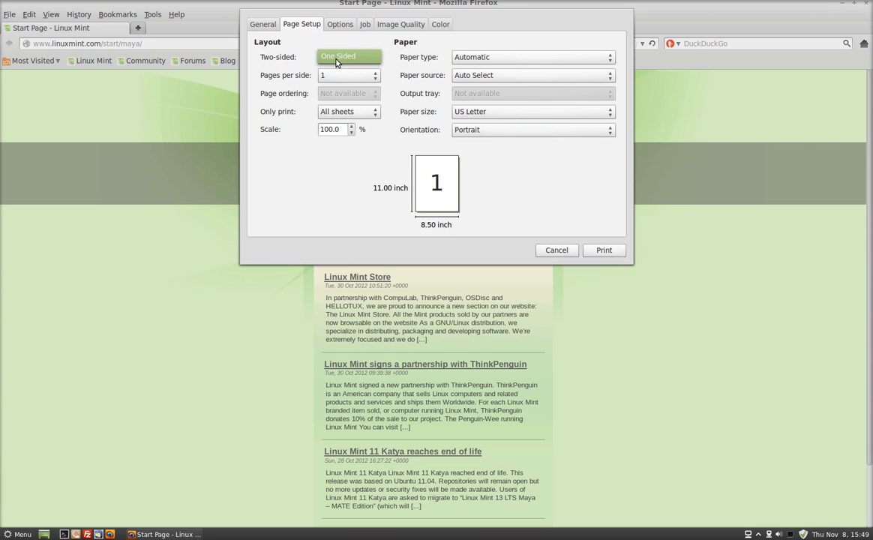
{"action": "mouse_move", "coordinate": [369, 53]}
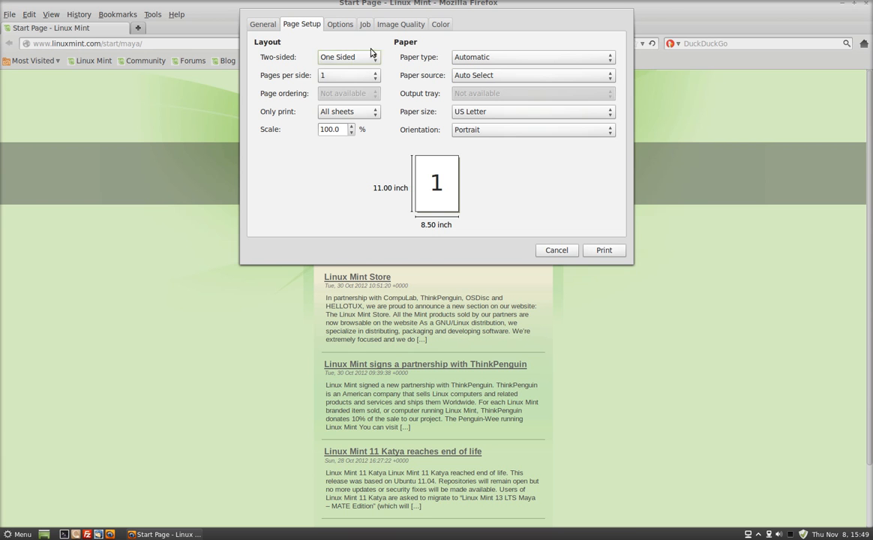
{"action": "mouse_move", "coordinate": [632, 120]}
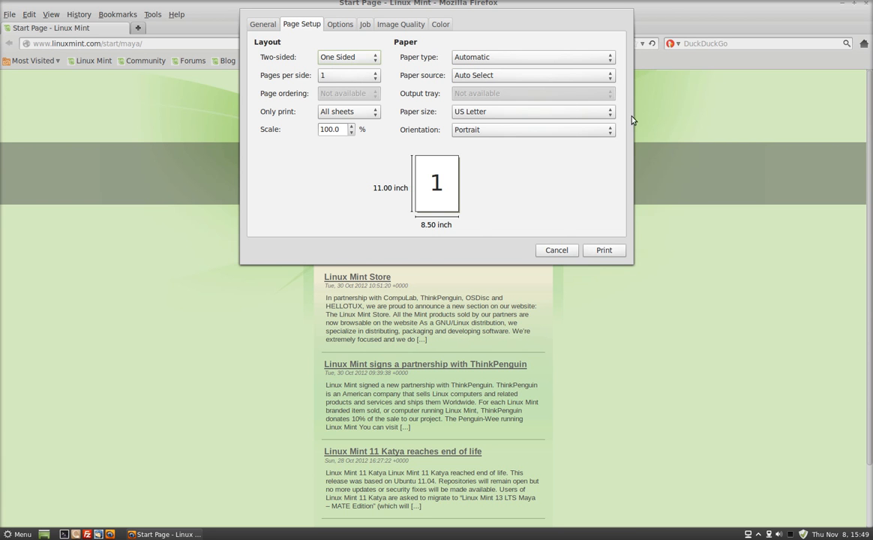
{"action": "left_click", "coordinate": [557, 249]}
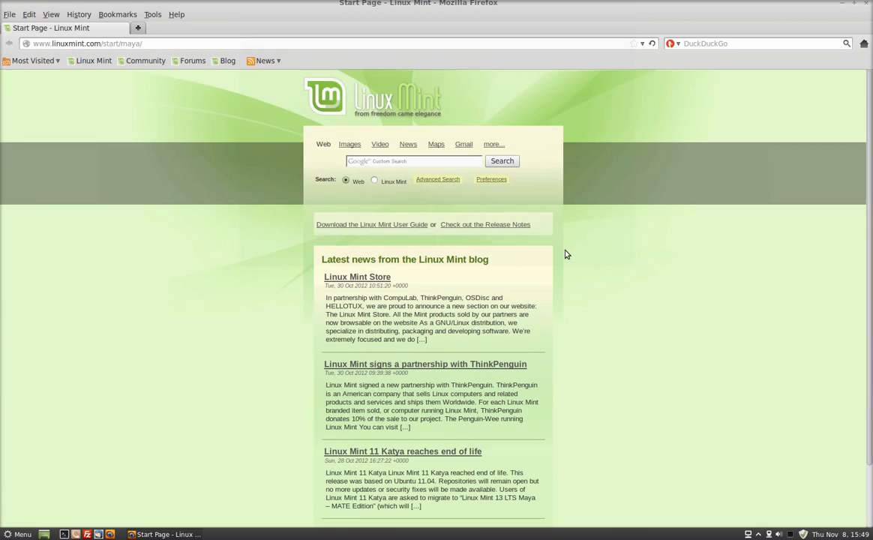
{"action": "mouse_move", "coordinate": [32, 525]}
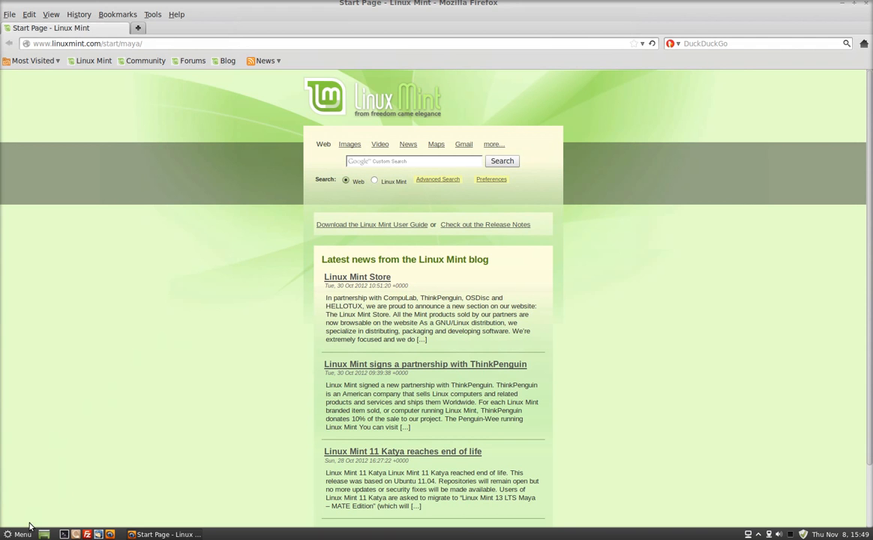
{"action": "left_click", "coordinate": [18, 534]}
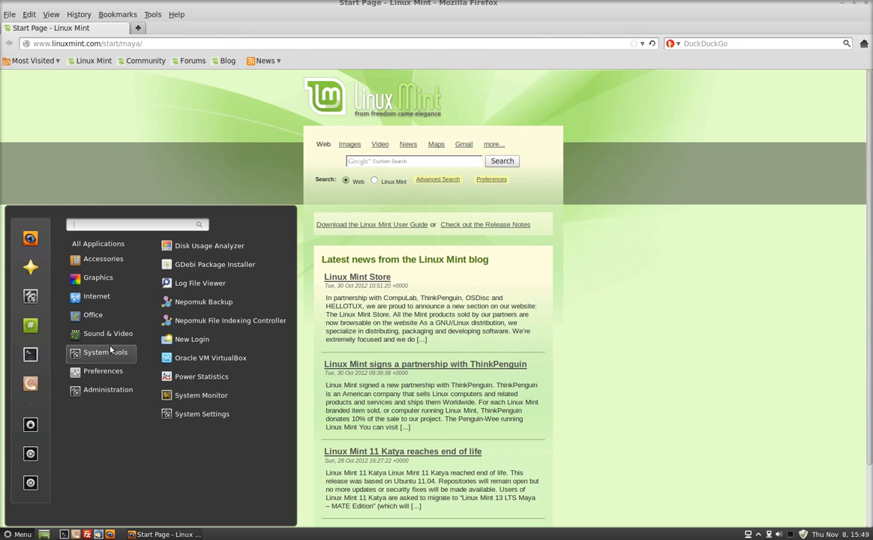
{"action": "type", "text": "pr"}
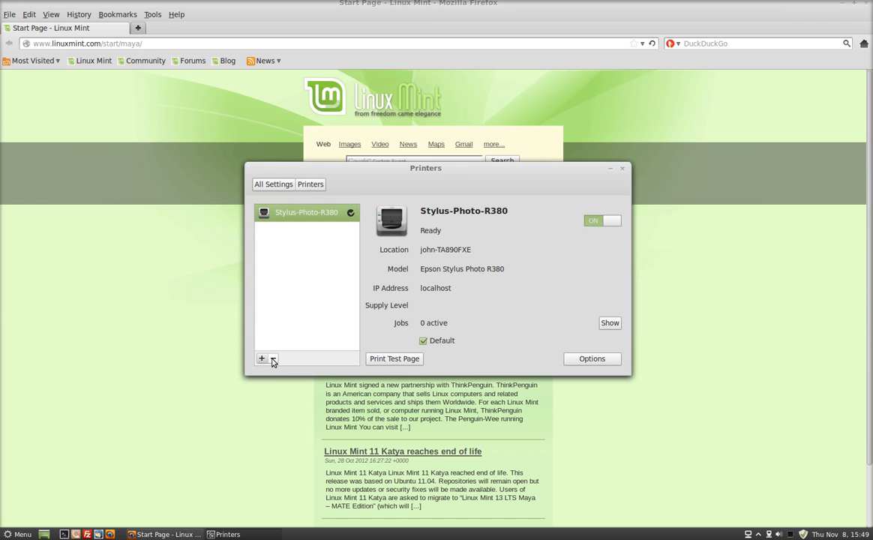
{"action": "mouse_move", "coordinate": [626, 174]}
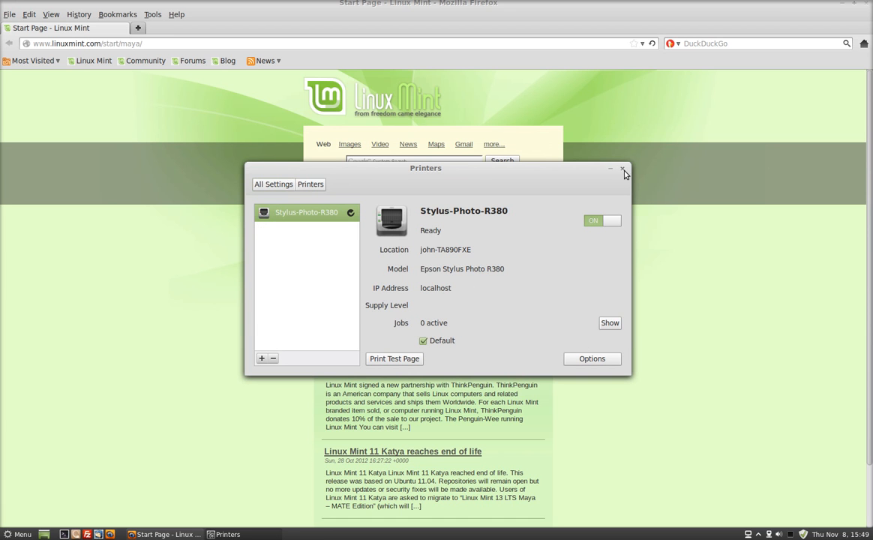
{"action": "left_click", "coordinate": [623, 168]}
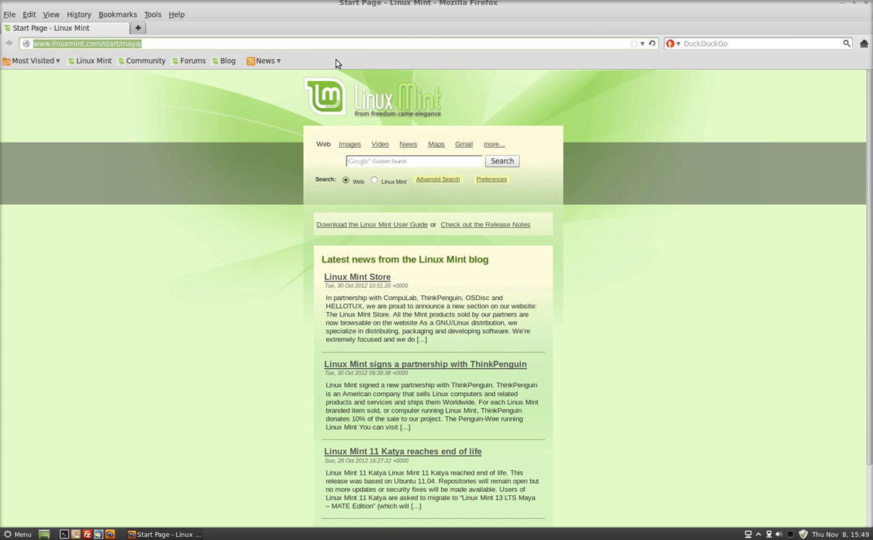
Go to localhost:631 and reach the Add Printer page under Administration
{"action": "type", "text": "local"}
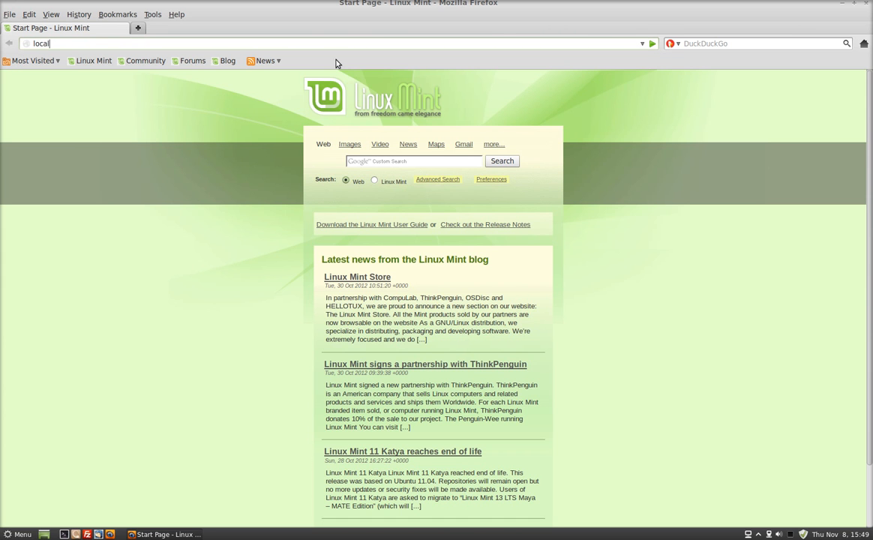
{"action": "type", "text": "host:631"}
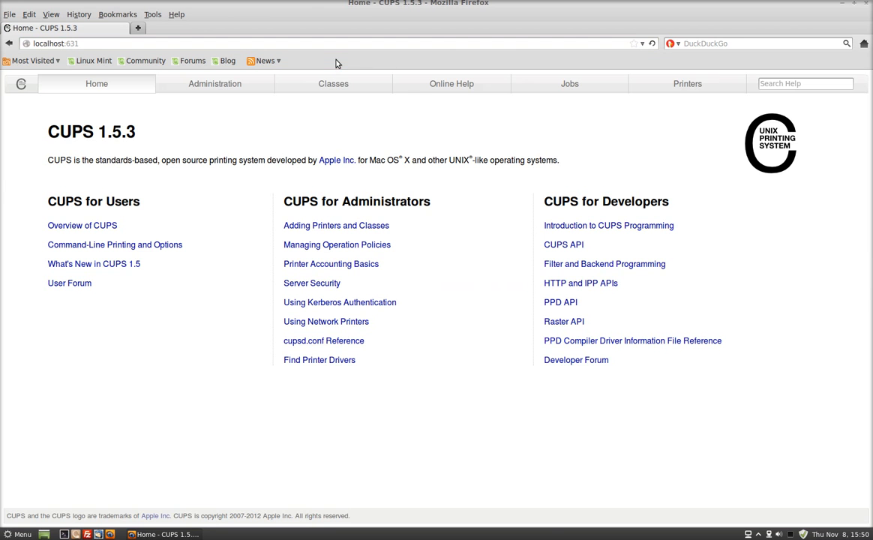
{"action": "left_click", "coordinate": [215, 83]}
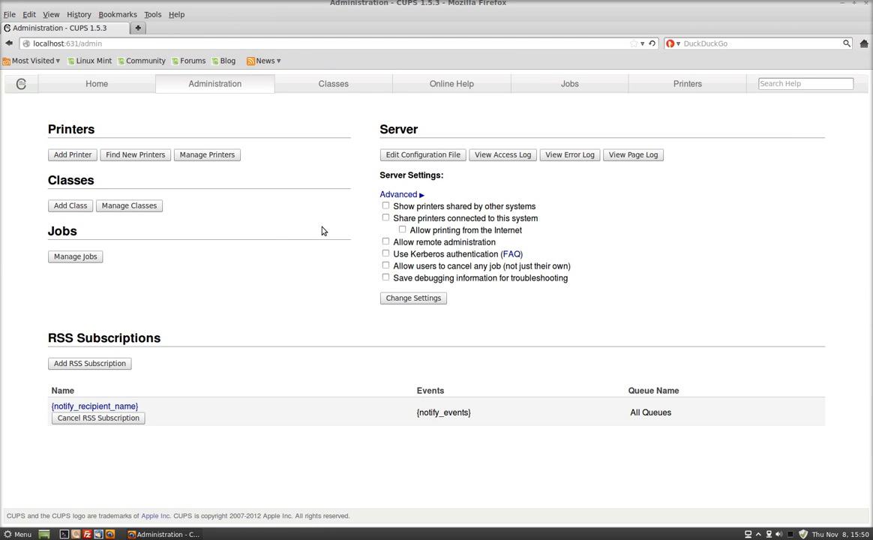
{"action": "left_click", "coordinate": [72, 155]}
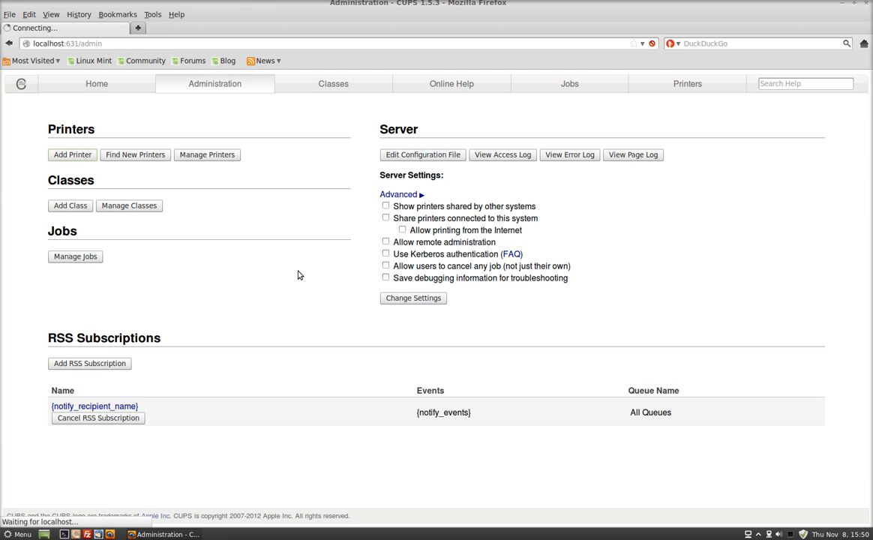
{"action": "mouse_move", "coordinate": [91, 171]}
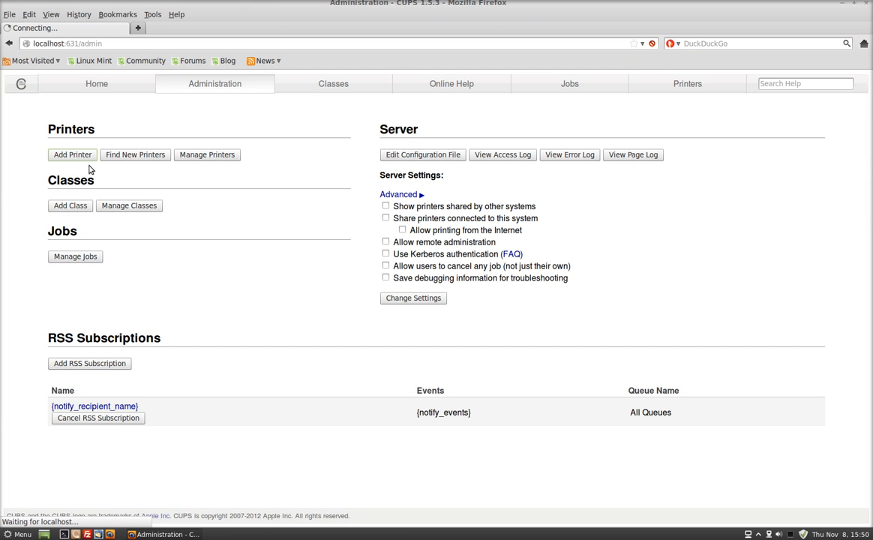
{"action": "left_click", "coordinate": [72, 154]}
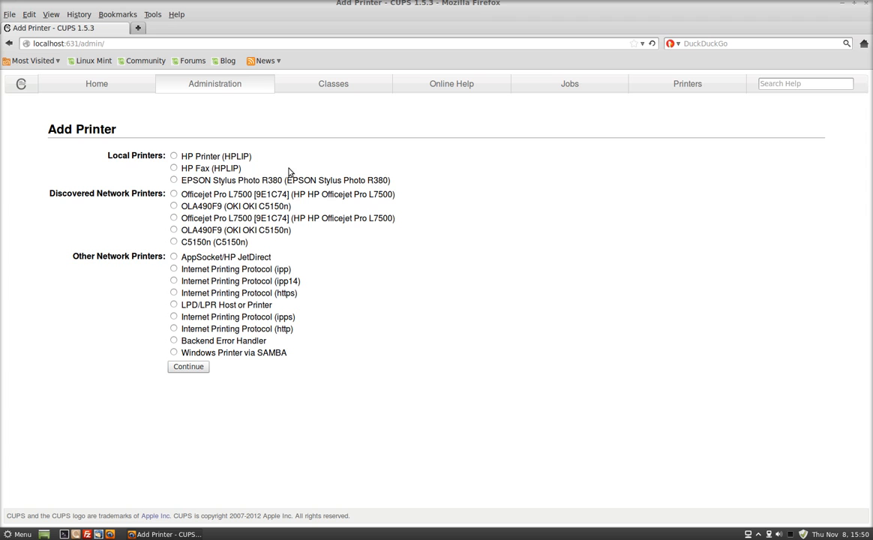
{"action": "mouse_move", "coordinate": [384, 260]}
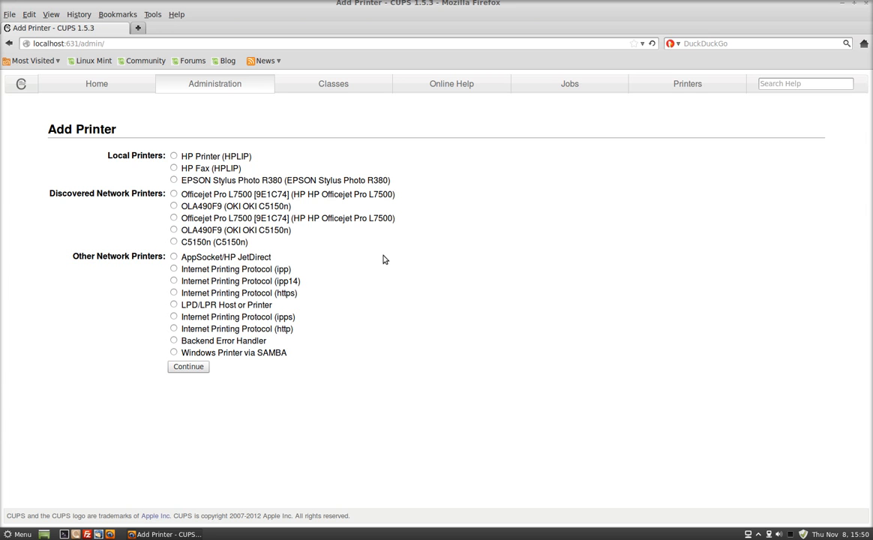
{"action": "mouse_move", "coordinate": [279, 202]}
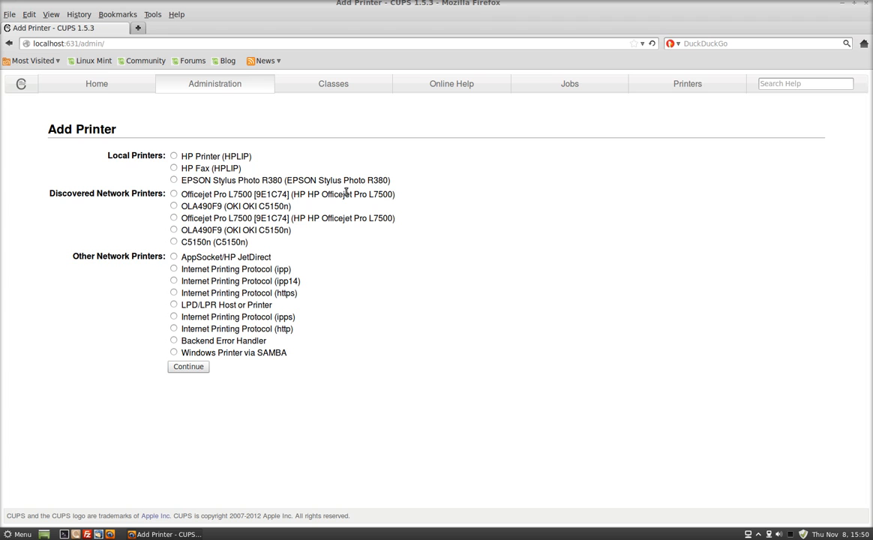
{"action": "mouse_move", "coordinate": [184, 194]}
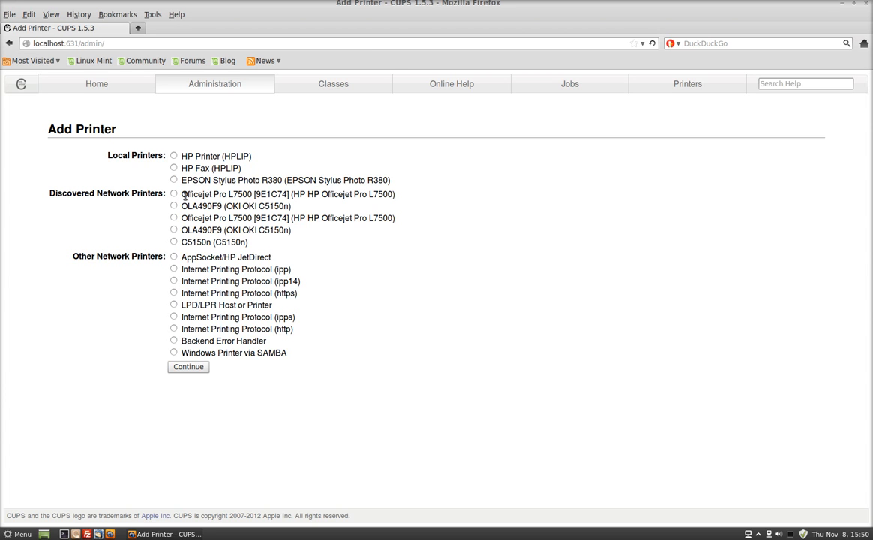
{"action": "mouse_move", "coordinate": [200, 207]}
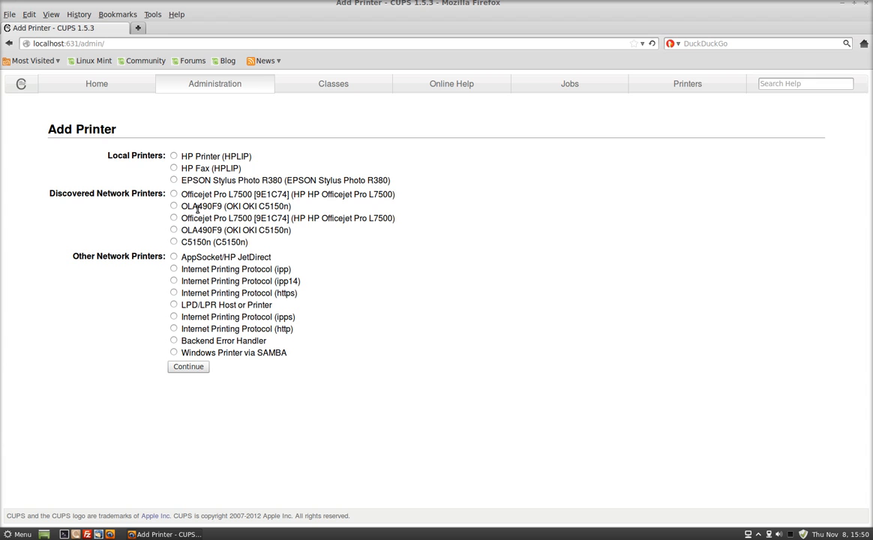
Pick the first discovered 'Officejet Pro L7500 [9E1C74]' and continue to naming
{"action": "left_click", "coordinate": [174, 194]}
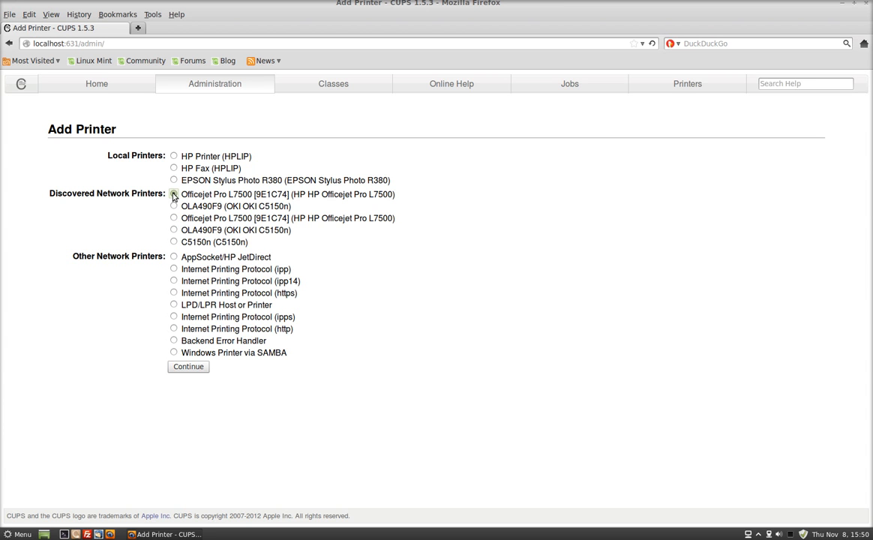
{"action": "left_click", "coordinate": [188, 366]}
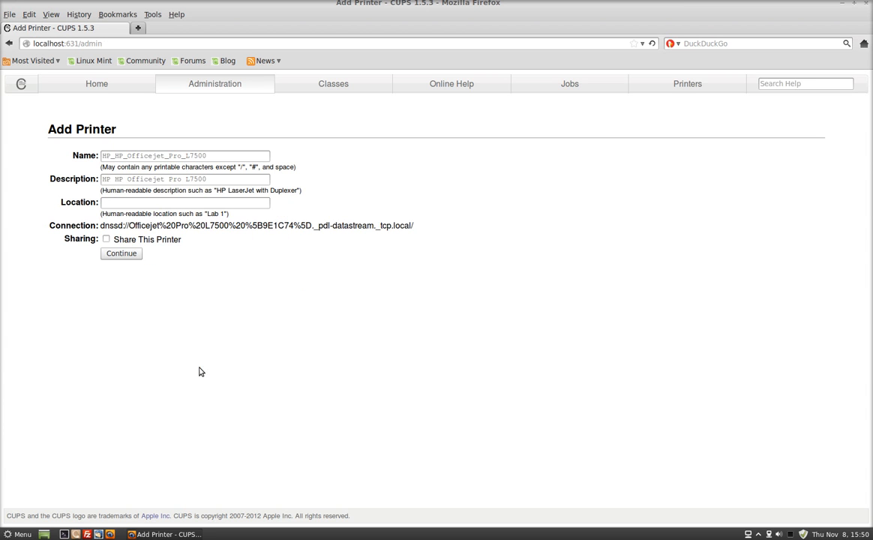
Set the Officejet's location to 'My Room', keep sharing off, and continue
{"action": "left_click", "coordinate": [185, 202]}
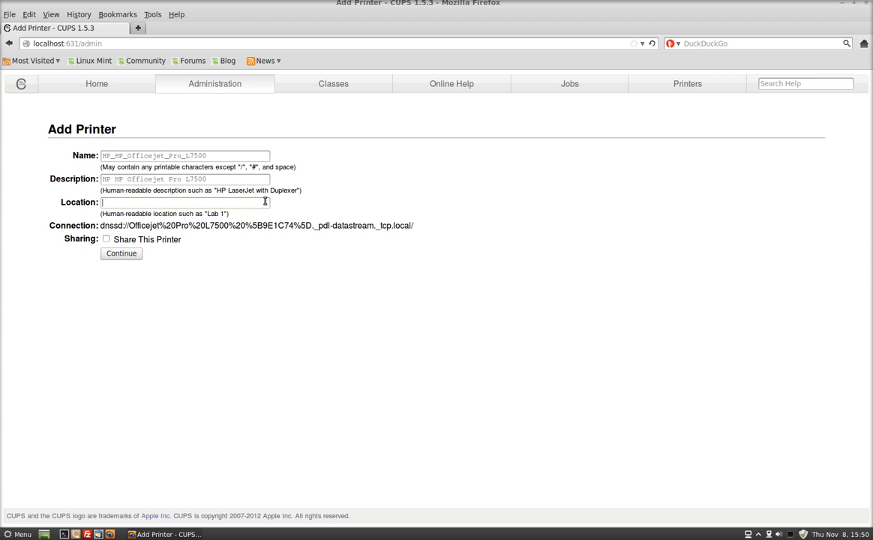
{"action": "type", "text": "My P"}
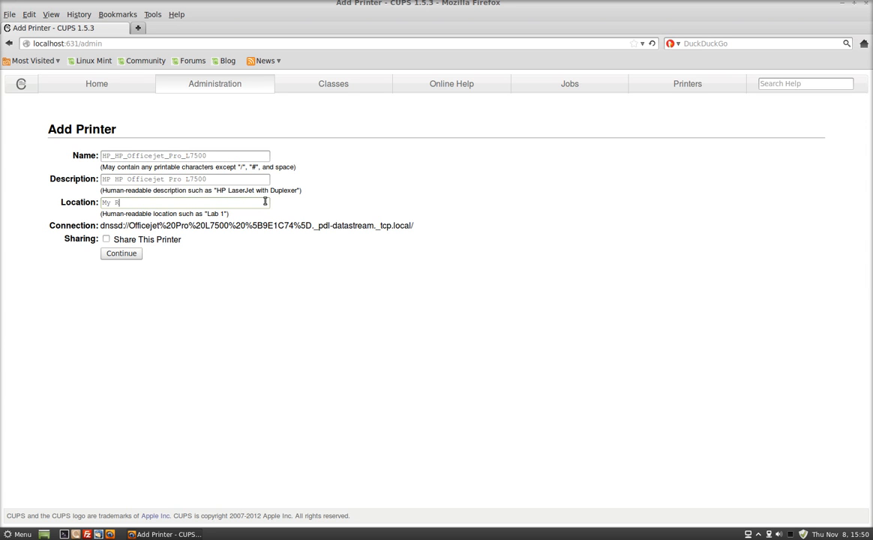
{"action": "type", "text": "oom"}
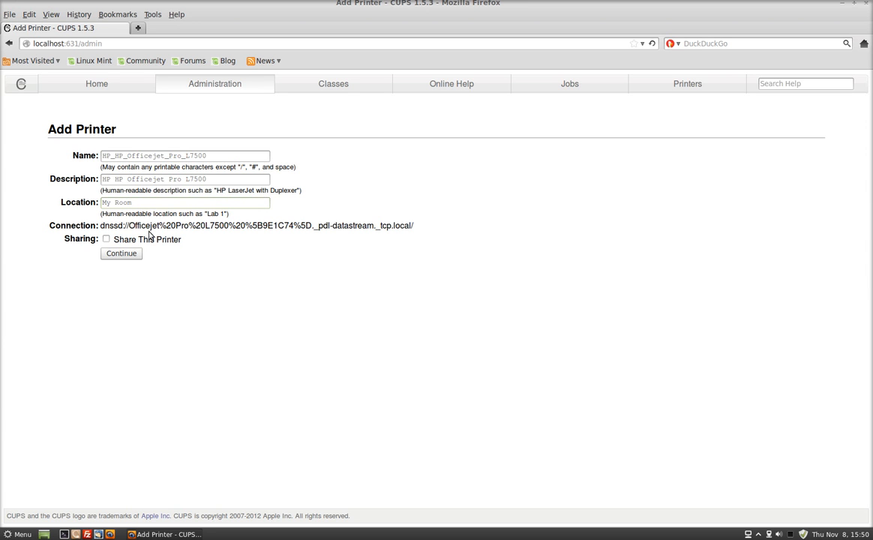
{"action": "left_click", "coordinate": [120, 253]}
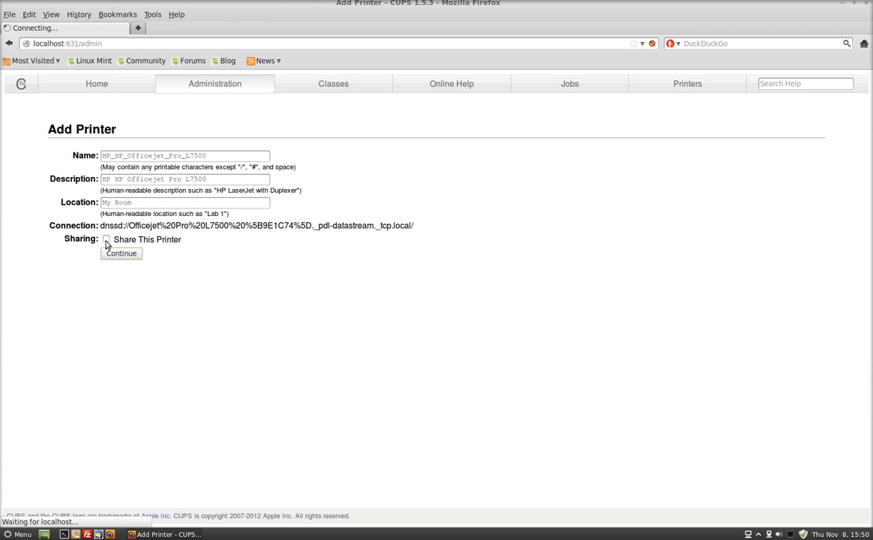
{"action": "left_click", "coordinate": [121, 253]}
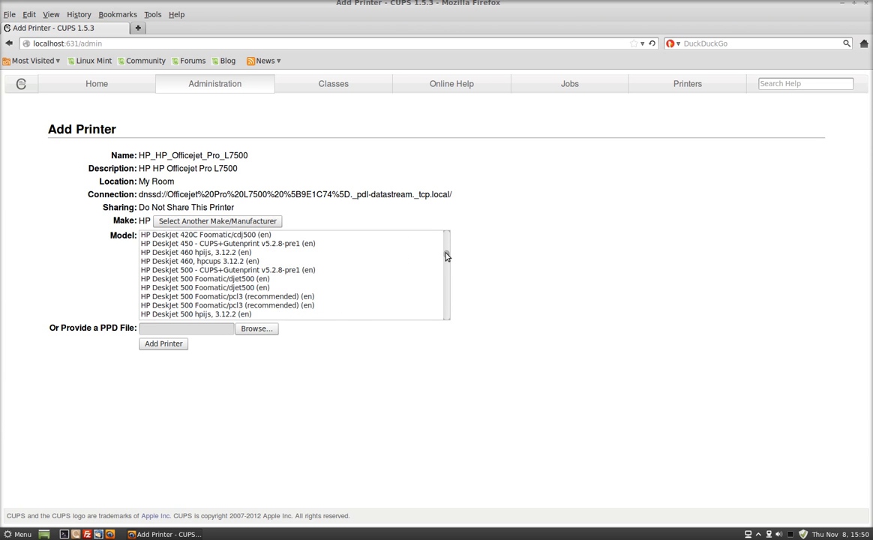
Scroll the model list to 'HP Officejet Pro l7500 hpijs, 3.12.2 (en)' and select it
{"action": "scroll", "scroll_direction": "down", "scroll_amount": 3}
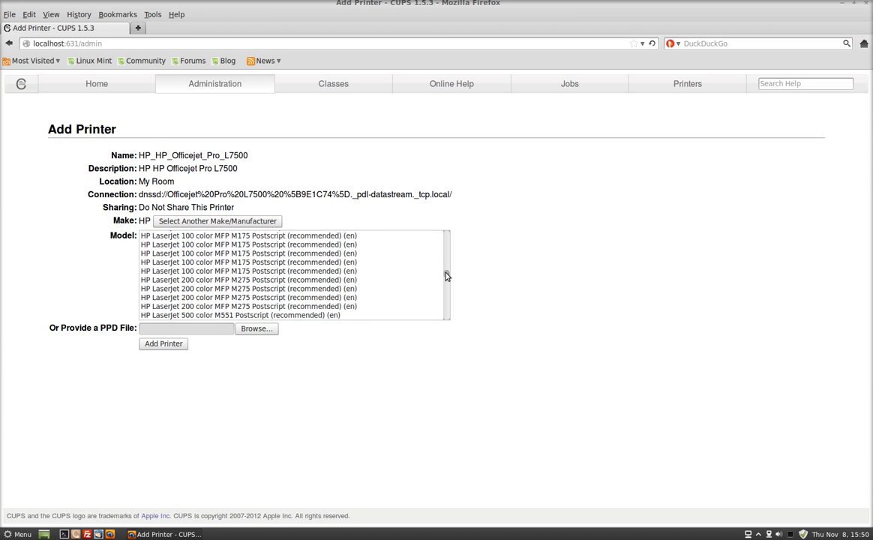
{"action": "scroll", "scroll_direction": "down", "scroll_amount": 3}
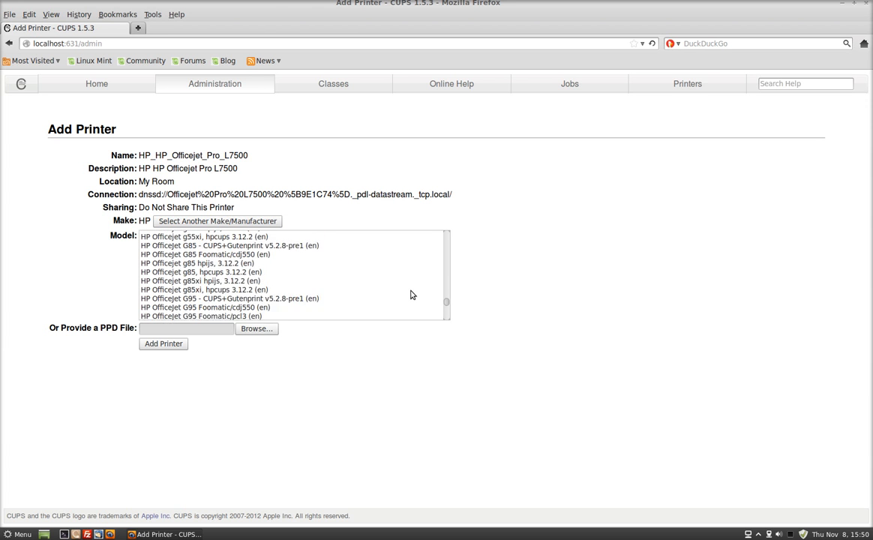
{"action": "scroll", "scroll_direction": "down", "scroll_amount": 3}
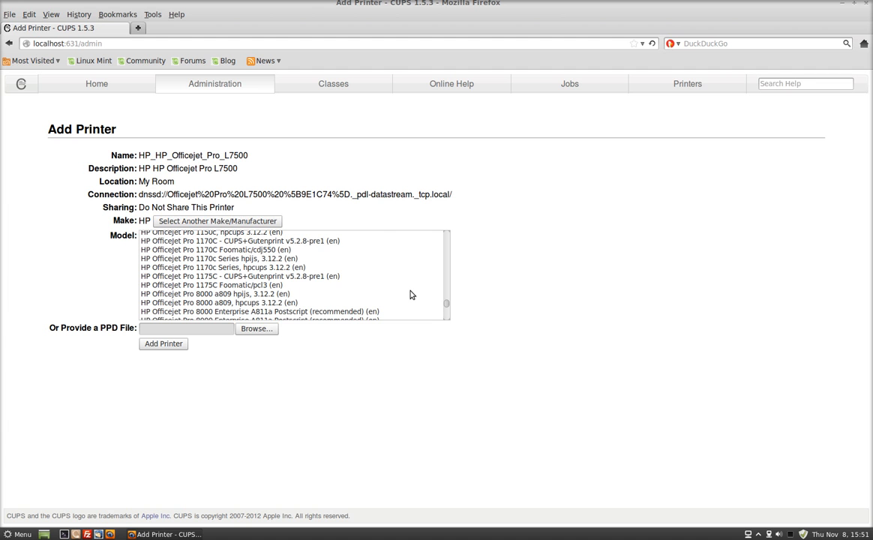
{"action": "scroll", "scroll_direction": "down", "scroll_amount": 3}
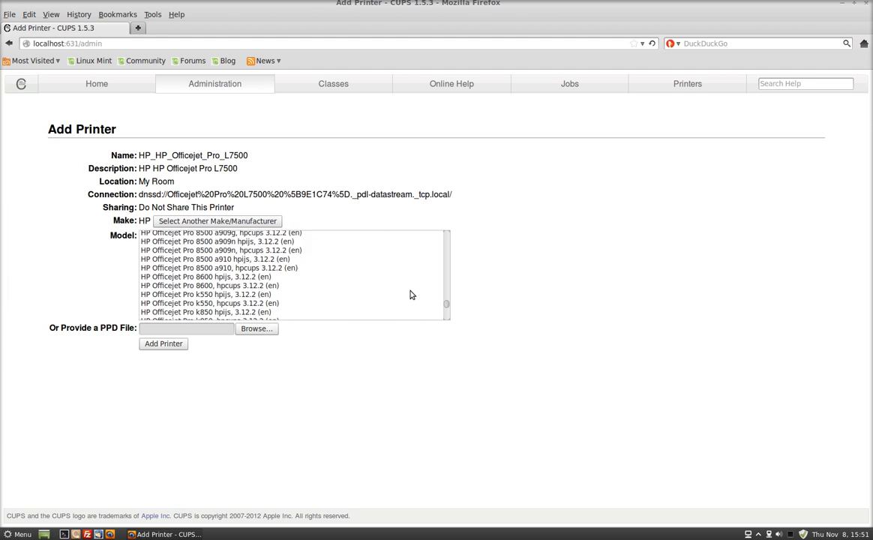
{"action": "scroll", "scroll_direction": "down", "scroll_amount": 3}
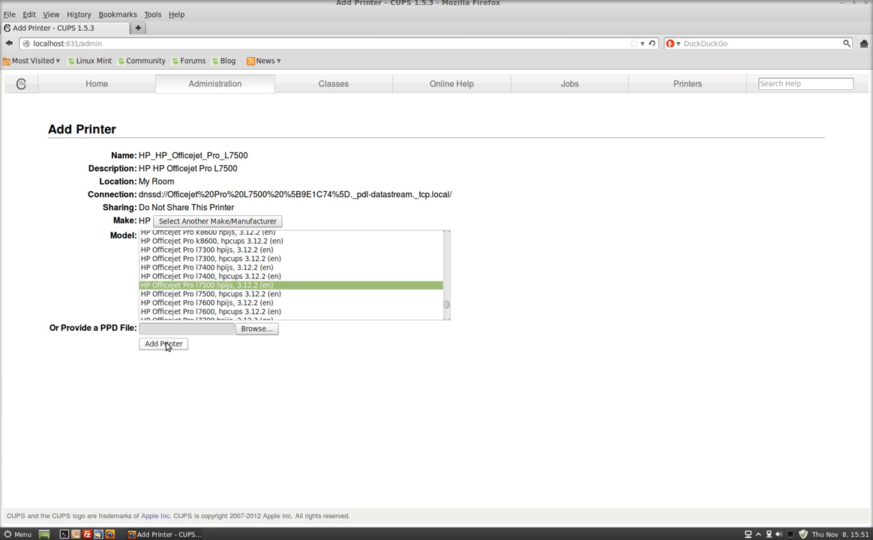
Add the printer and save defaults: Long Edge double-sided, Normal printout mode
{"action": "left_click", "coordinate": [163, 344]}
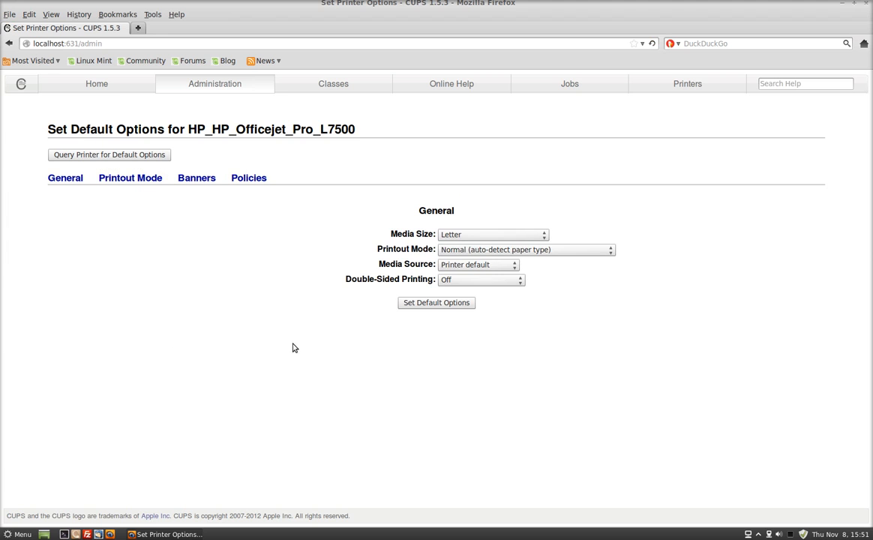
{"action": "mouse_move", "coordinate": [466, 279]}
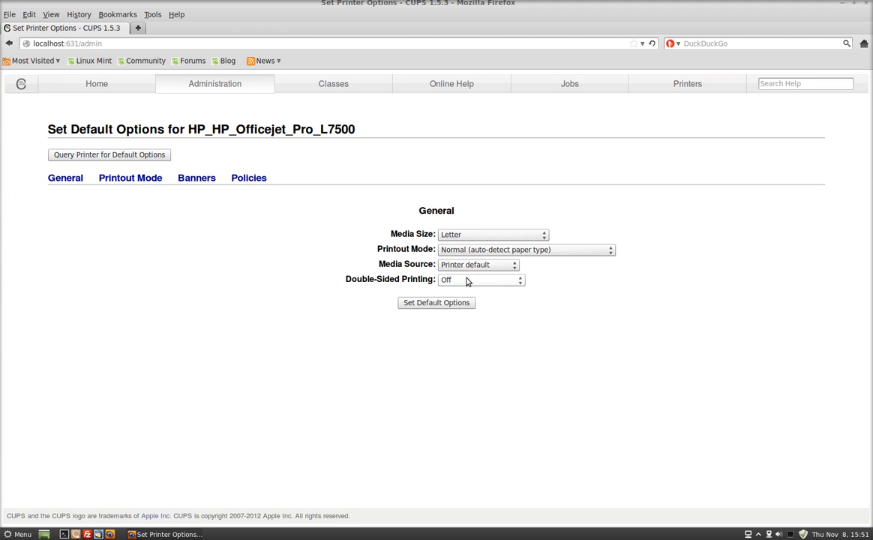
{"action": "left_click", "coordinate": [480, 279]}
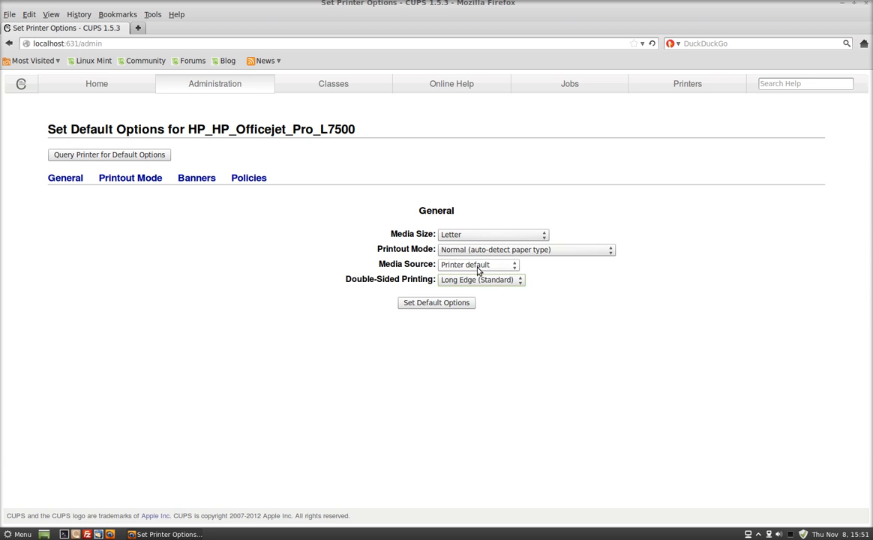
{"action": "mouse_move", "coordinate": [476, 261]}
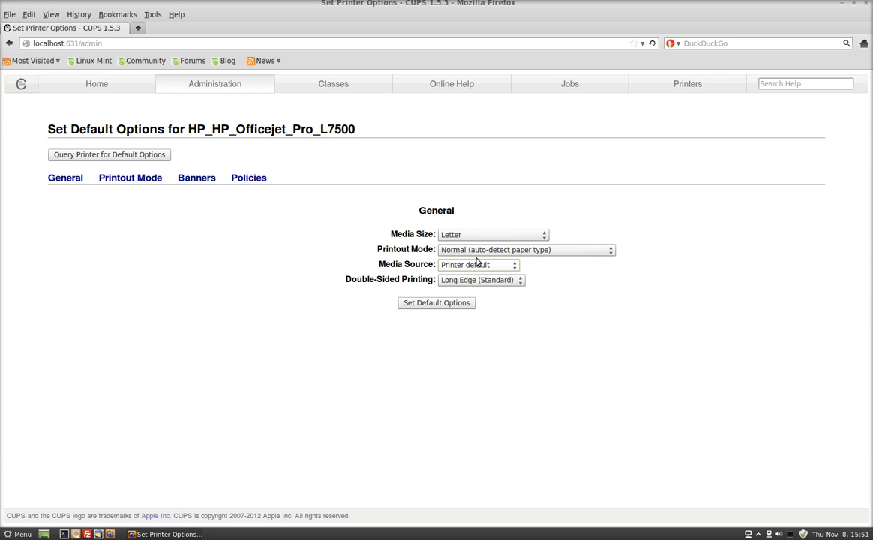
{"action": "left_click", "coordinate": [525, 249]}
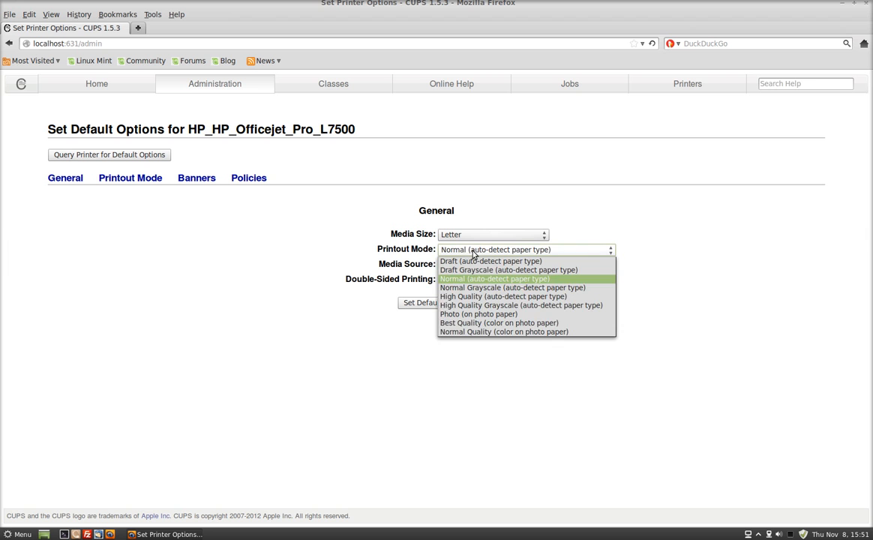
{"action": "left_click", "coordinate": [495, 278]}
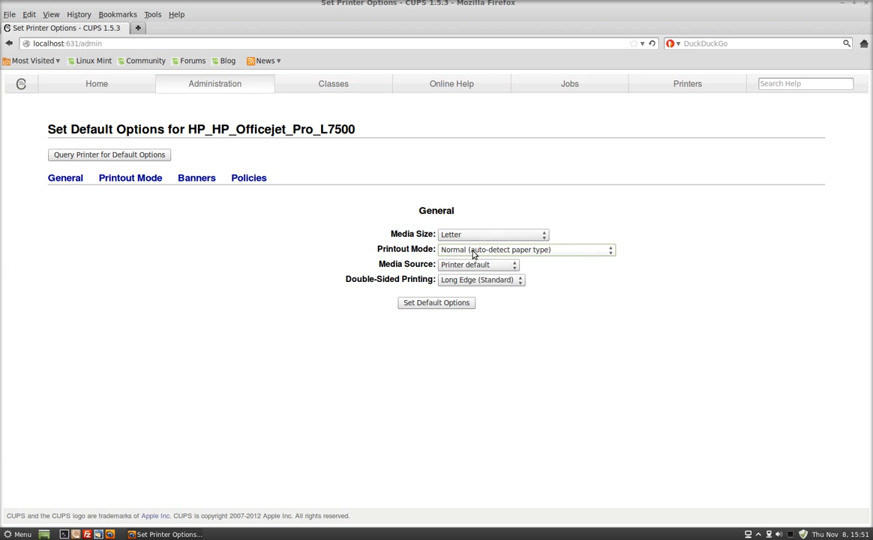
{"action": "left_click", "coordinate": [436, 302]}
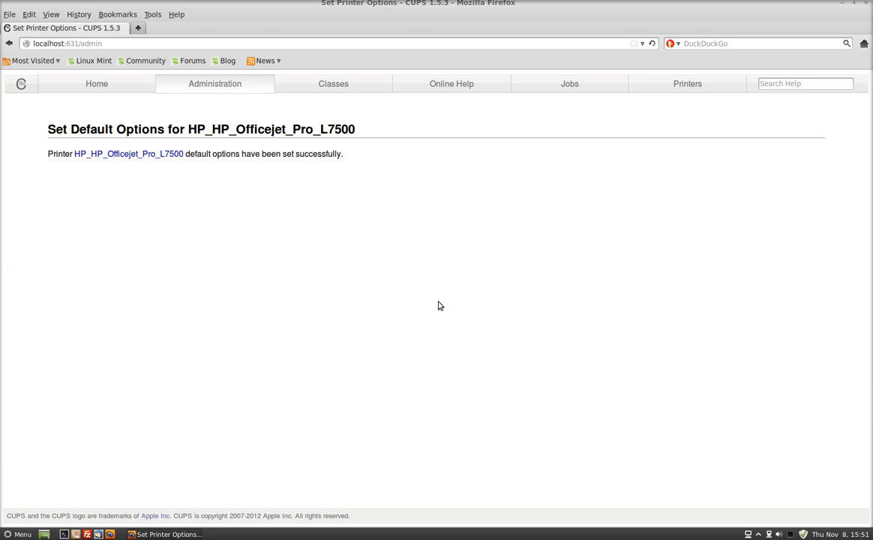
{"action": "mouse_move", "coordinate": [85, 110]}
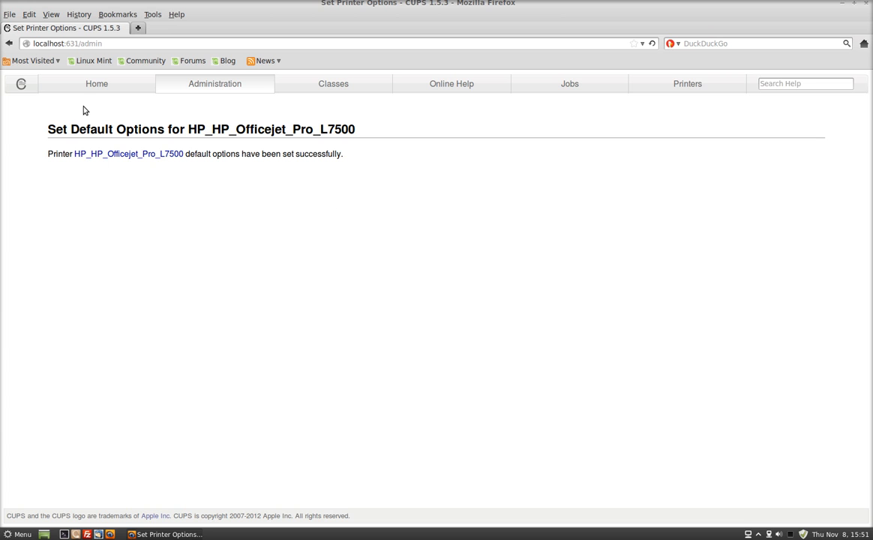
Open the HP_HP_Officejet_Pro_L7500 printer page and confirm long-edge two-sided printing in Page Setup
{"action": "left_click", "coordinate": [10, 15]}
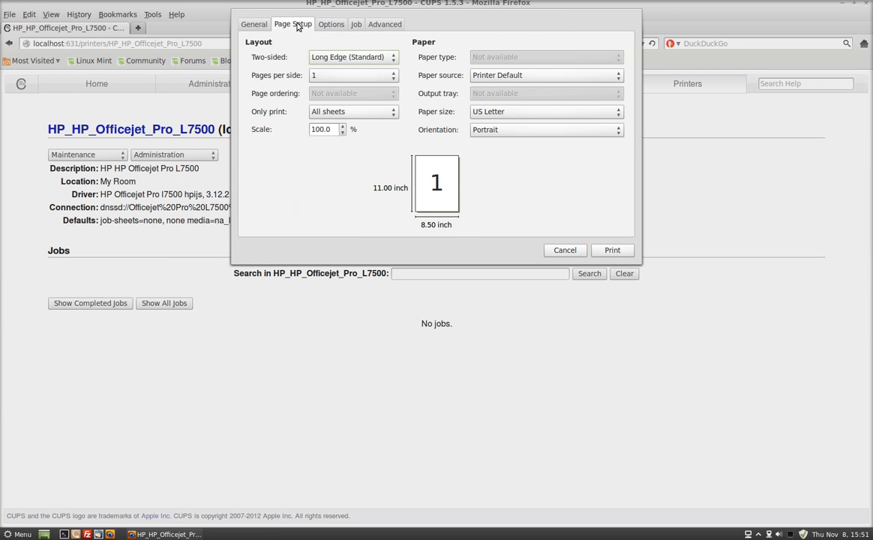
{"action": "left_click", "coordinate": [352, 57]}
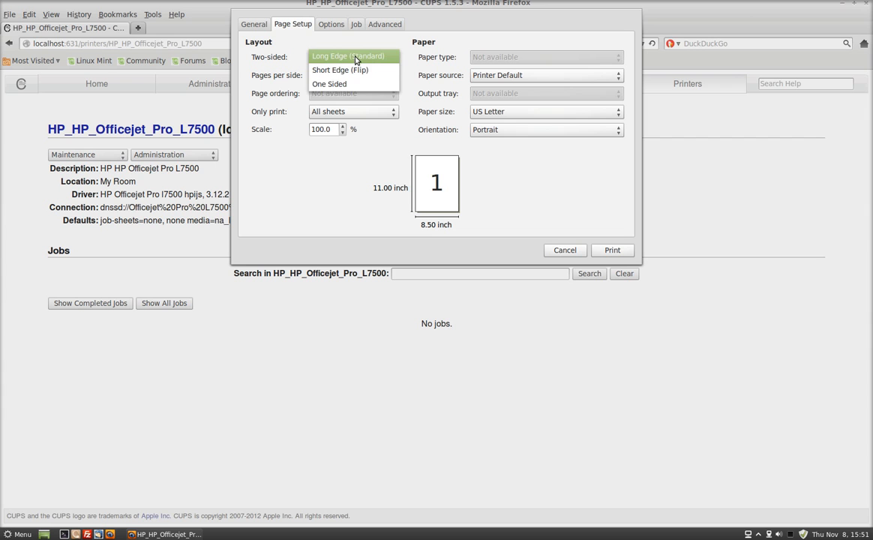
{"action": "left_click", "coordinate": [347, 56]}
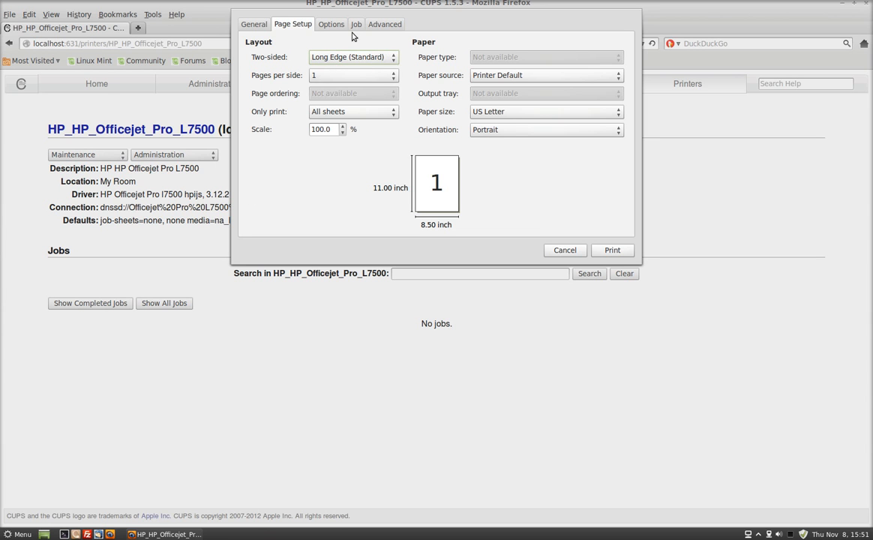
{"action": "left_click", "coordinate": [330, 23]}
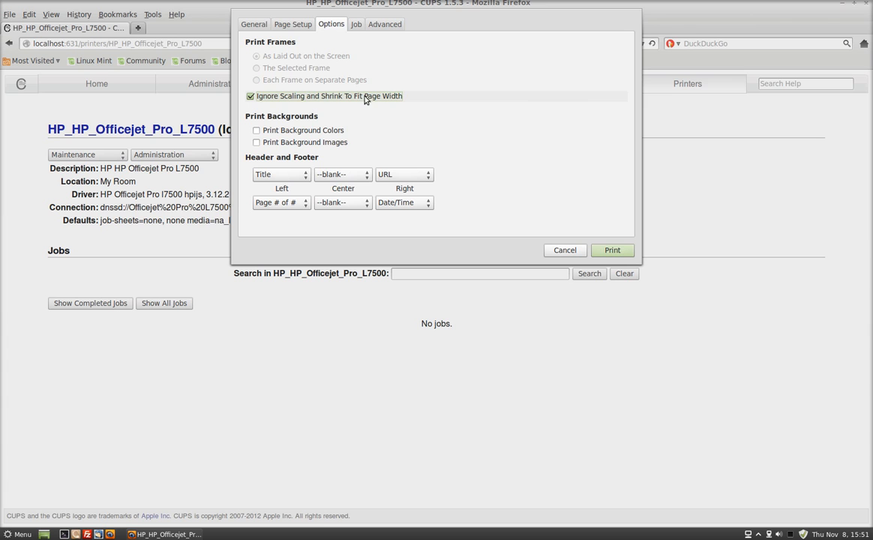
Review the print dialog's Options, Job and Advanced tabs, then cancel without printing
{"action": "left_click", "coordinate": [356, 24]}
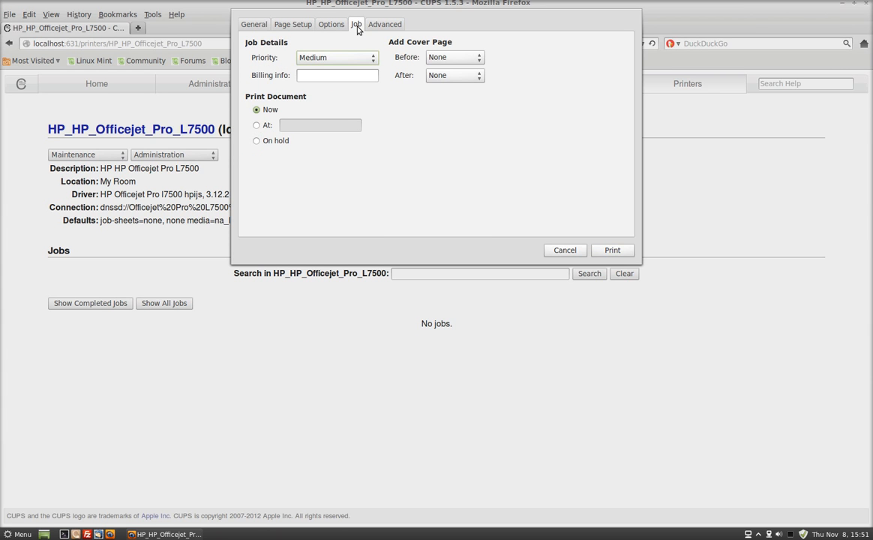
{"action": "left_click", "coordinate": [385, 24]}
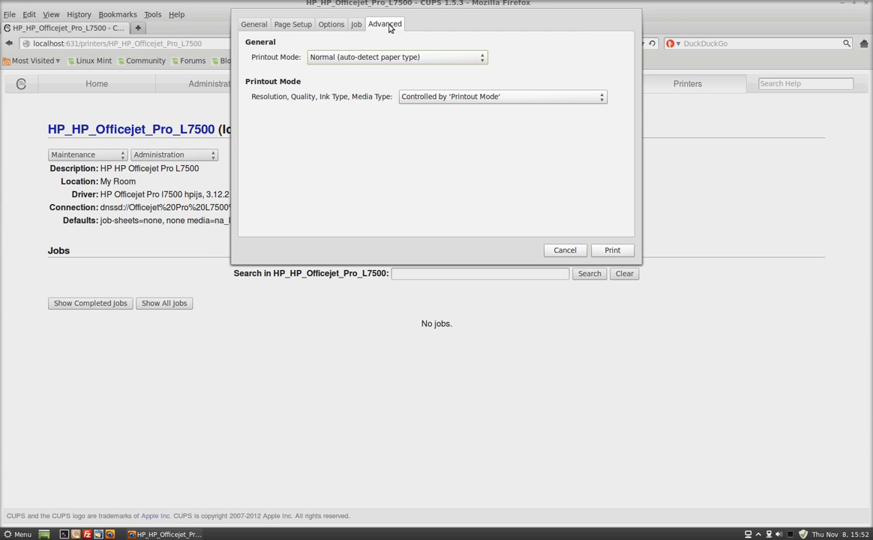
{"action": "left_click", "coordinate": [293, 24]}
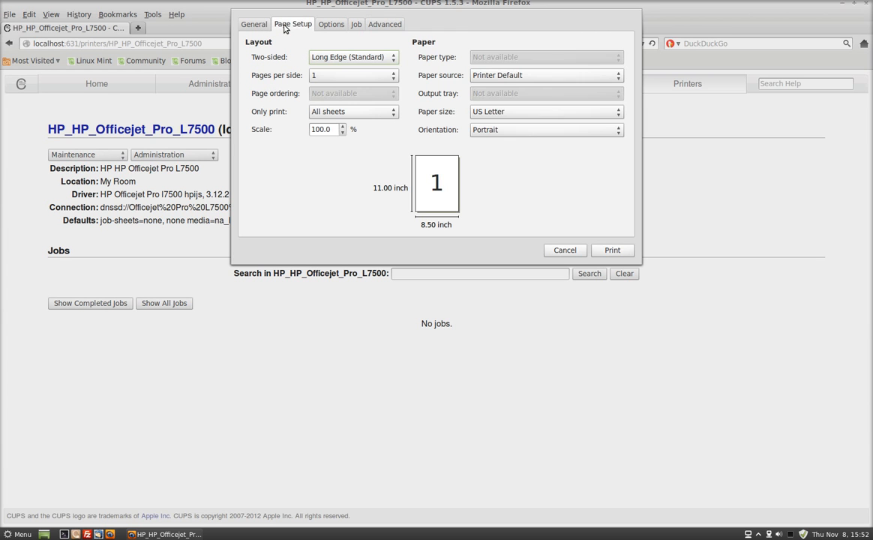
{"action": "mouse_move", "coordinate": [552, 213]}
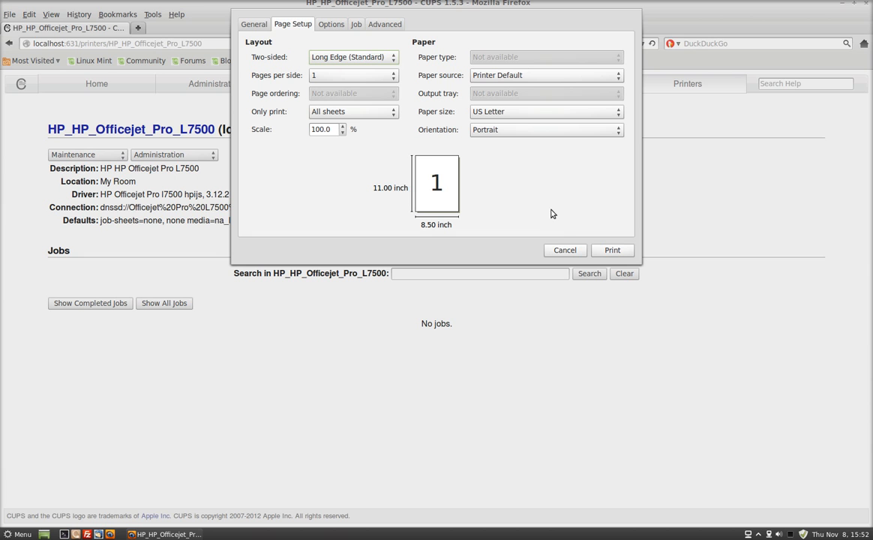
{"action": "mouse_move", "coordinate": [565, 250]}
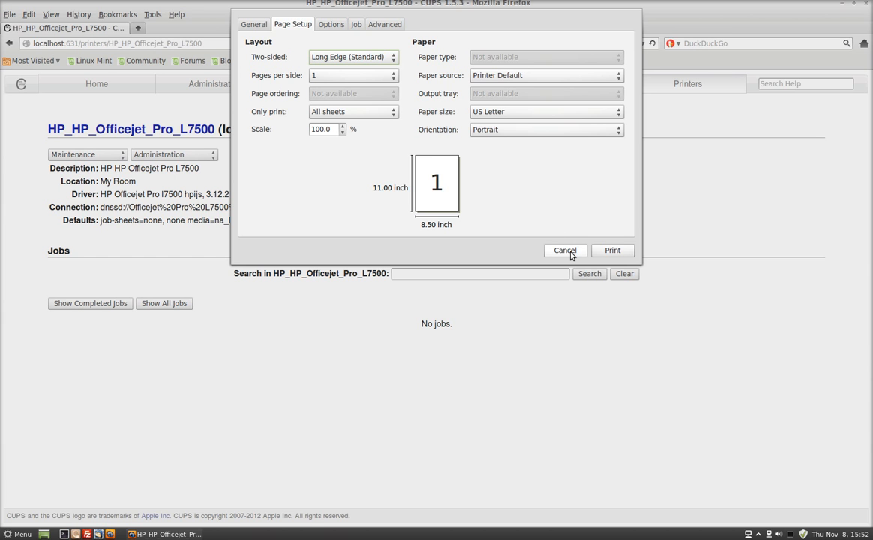
{"action": "left_click", "coordinate": [565, 250]}
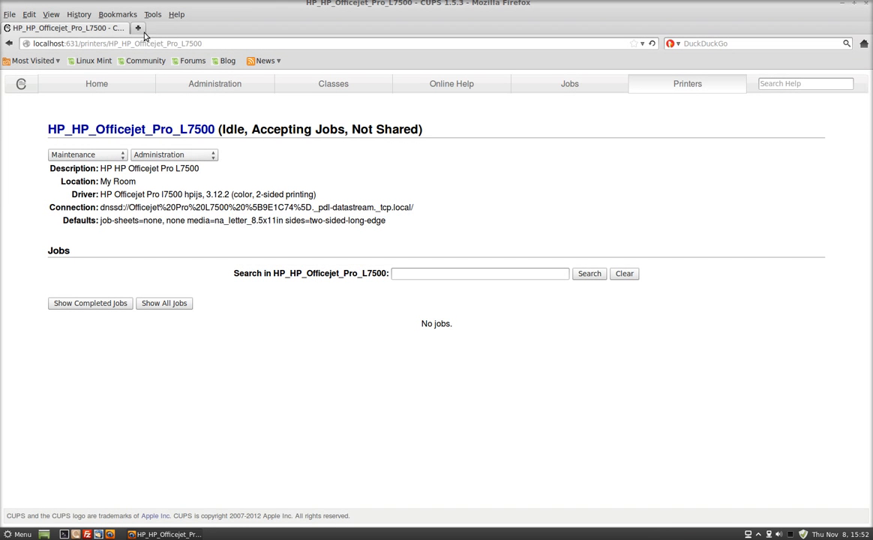
From Administration, add a printer and choose the discovered OLA490F9 (OKI C5150n) network printer
{"action": "left_click", "coordinate": [96, 83]}
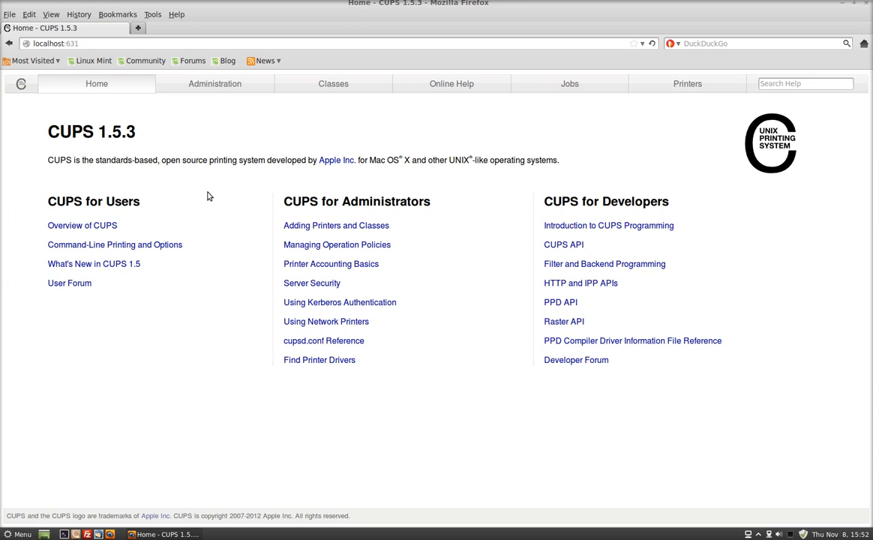
{"action": "left_click", "coordinate": [215, 83]}
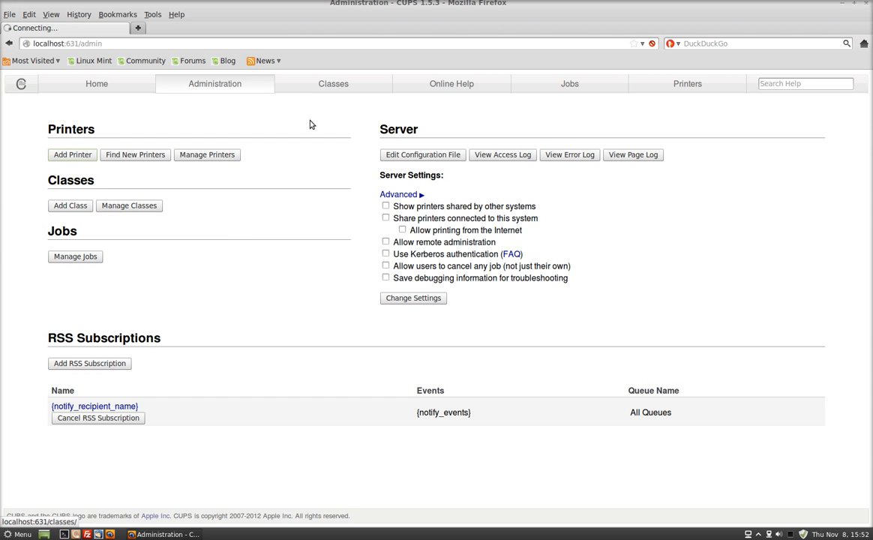
{"action": "left_click", "coordinate": [72, 154]}
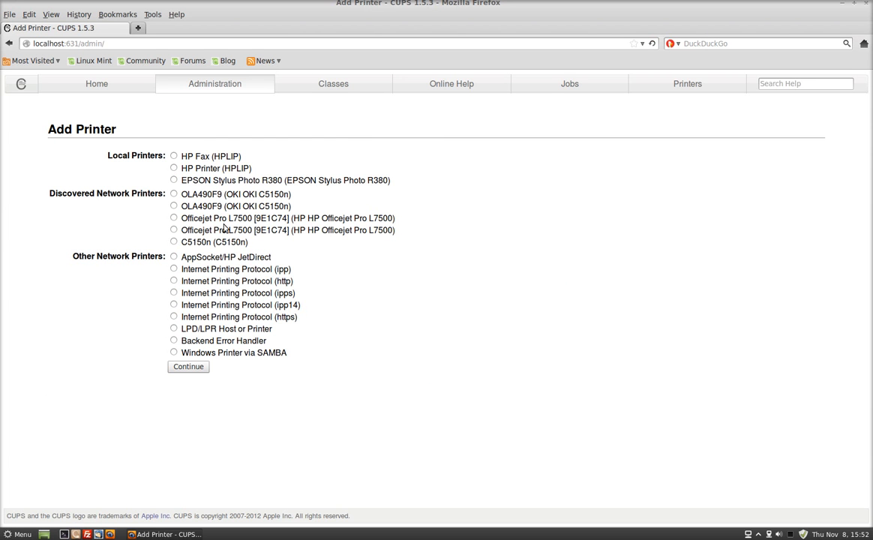
{"action": "left_click", "coordinate": [174, 194]}
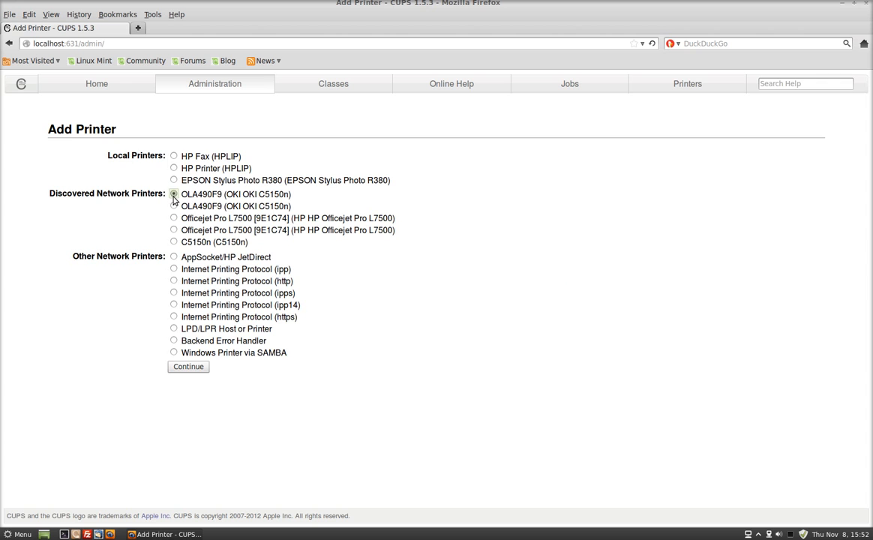
{"action": "left_click", "coordinate": [188, 366]}
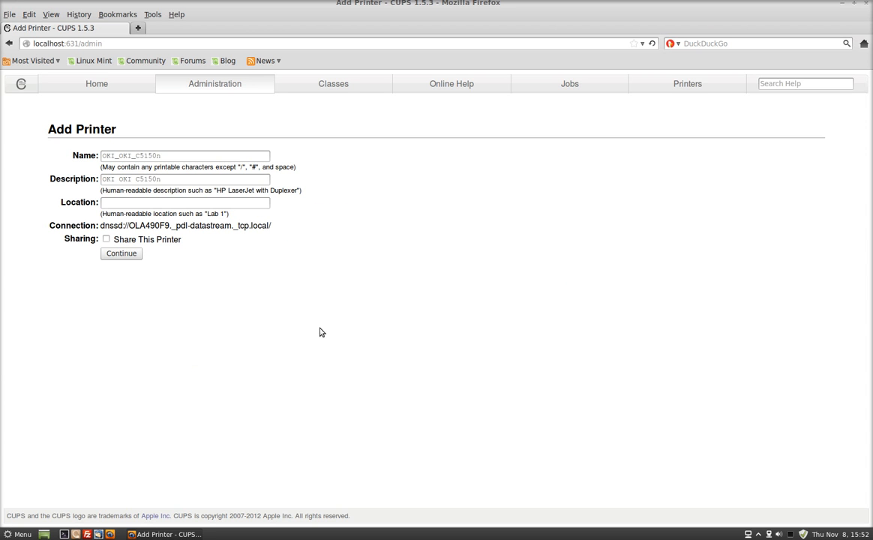
Set the OKI_OKI_C5150n location to 'My Room' and continue to driver selection
{"action": "left_click", "coordinate": [185, 203]}
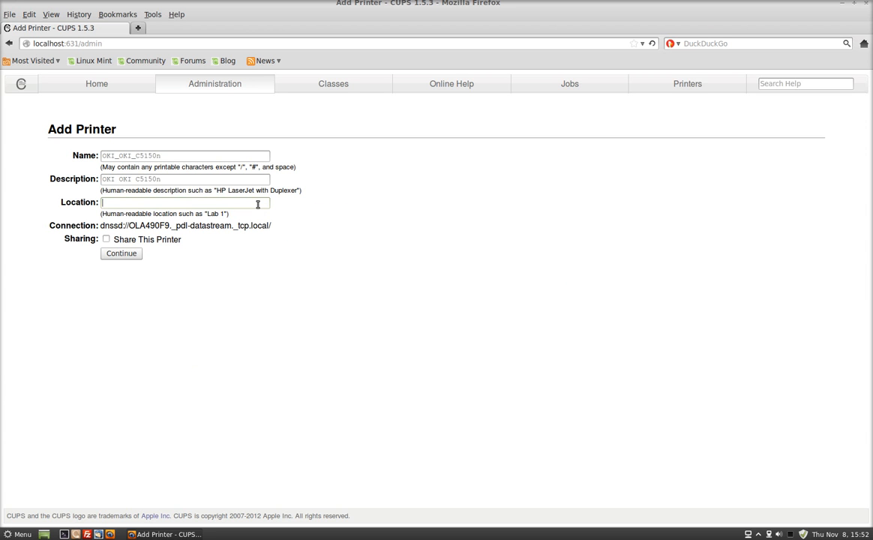
{"action": "type", "text": "My Ro"}
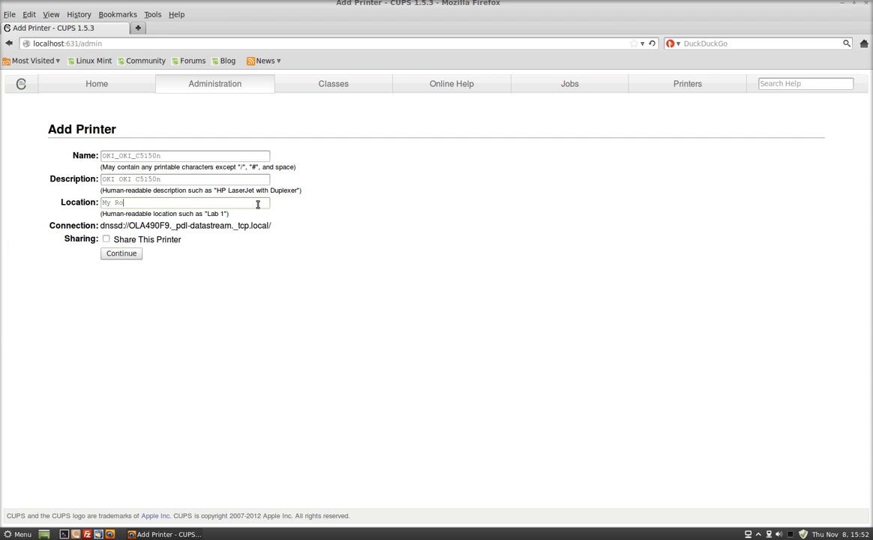
{"action": "left_click", "coordinate": [121, 252]}
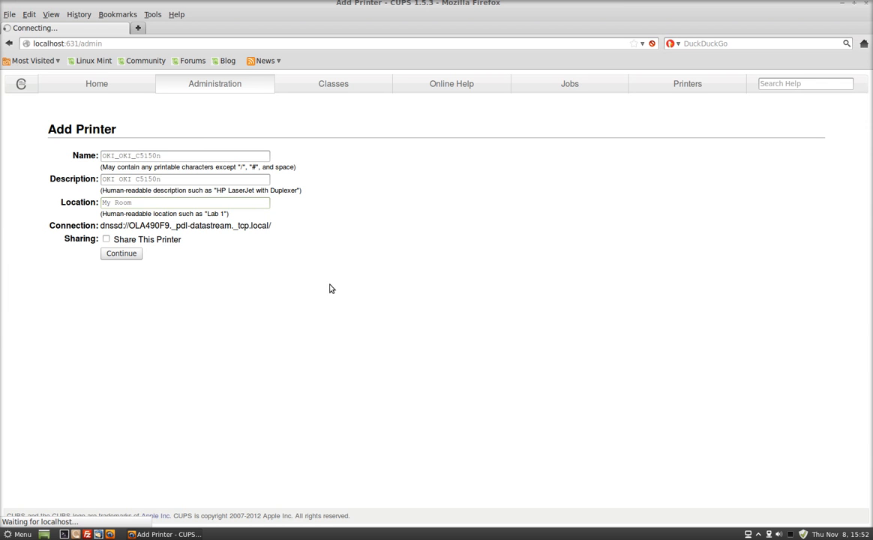
{"action": "left_click", "coordinate": [120, 253]}
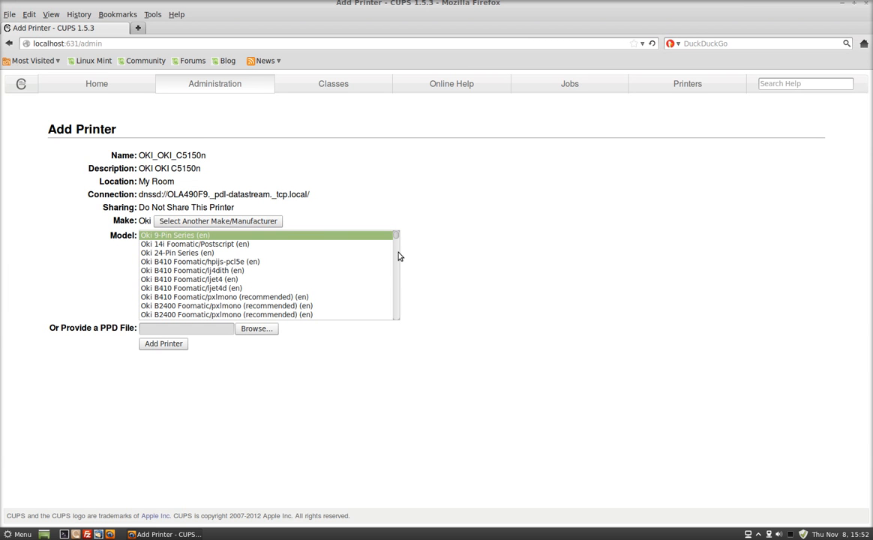
Pick the Oki C5200 Foomatic/foo2hiperc (recommended) driver and add the printer
{"action": "scroll", "scroll_direction": "down", "scroll_amount": 3}
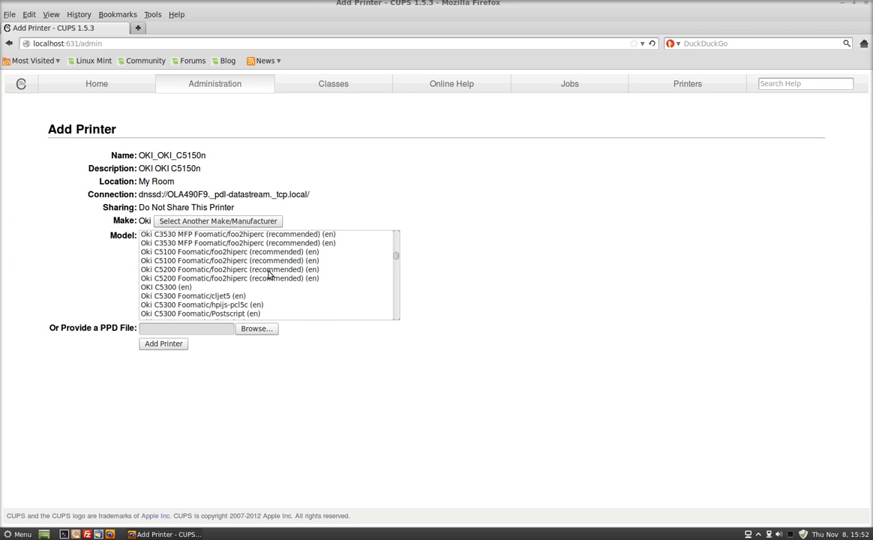
{"action": "mouse_move", "coordinate": [213, 259]}
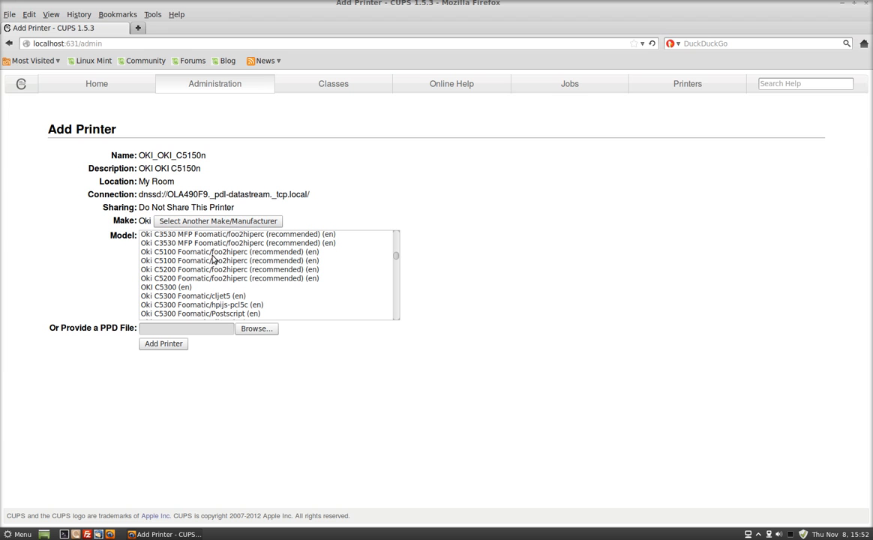
{"action": "mouse_move", "coordinate": [232, 270]}
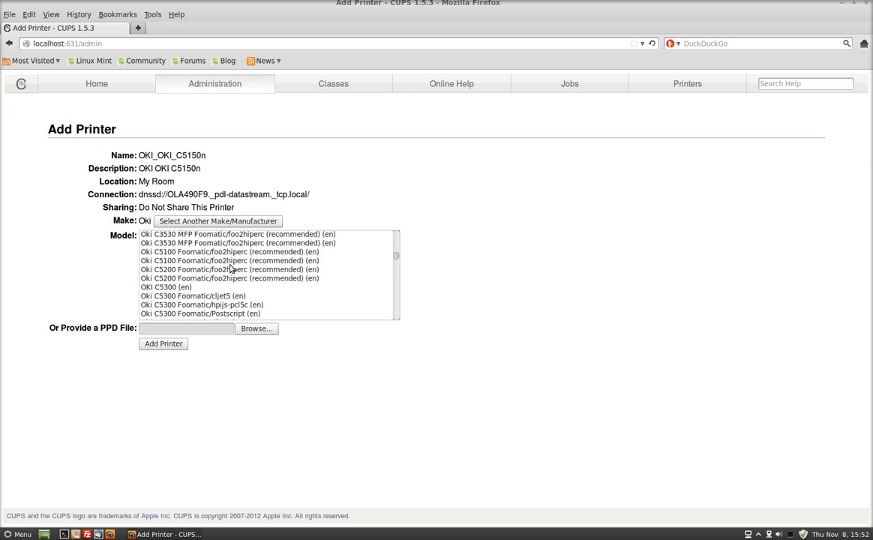
{"action": "mouse_move", "coordinate": [189, 268]}
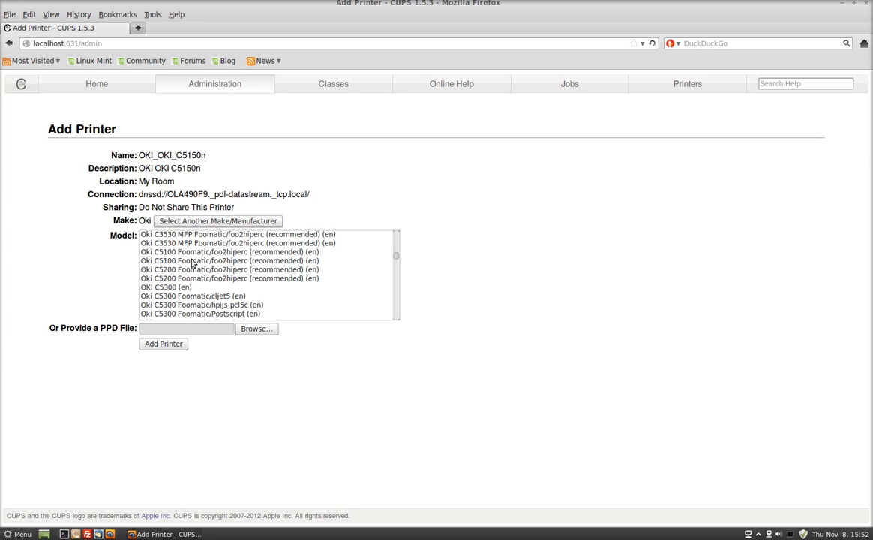
{"action": "mouse_move", "coordinate": [198, 271]}
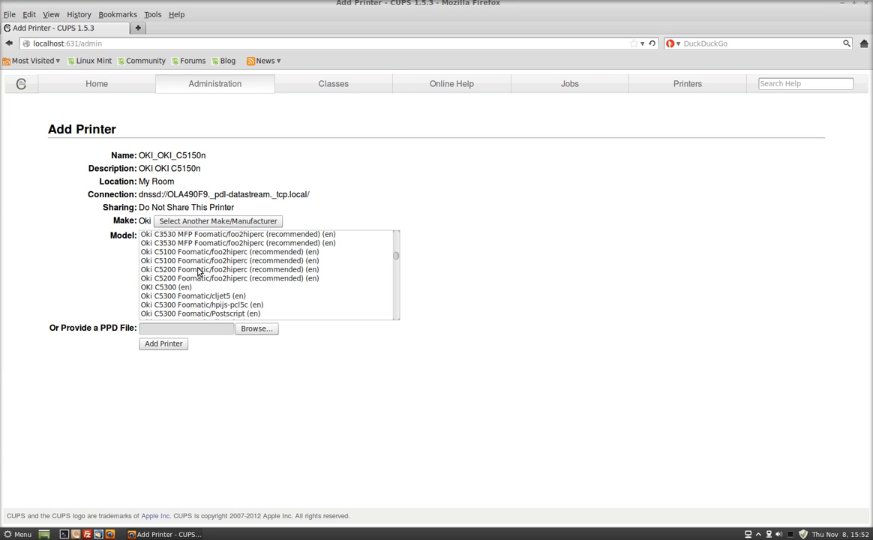
{"action": "left_click", "coordinate": [230, 270]}
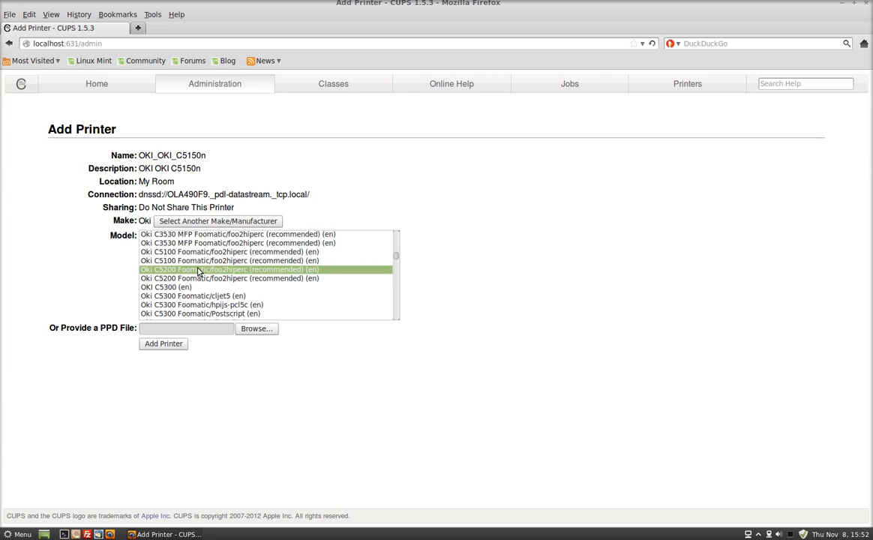
{"action": "left_click", "coordinate": [162, 344]}
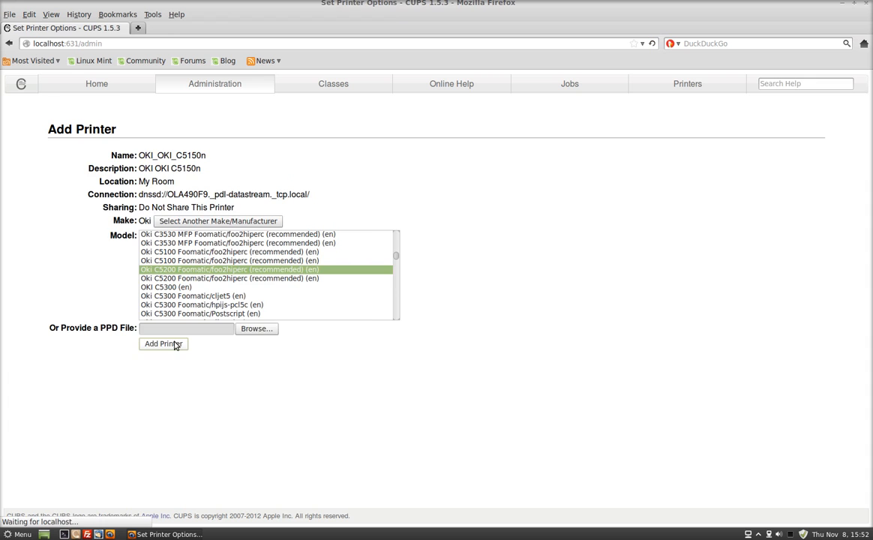
{"action": "left_click", "coordinate": [163, 344]}
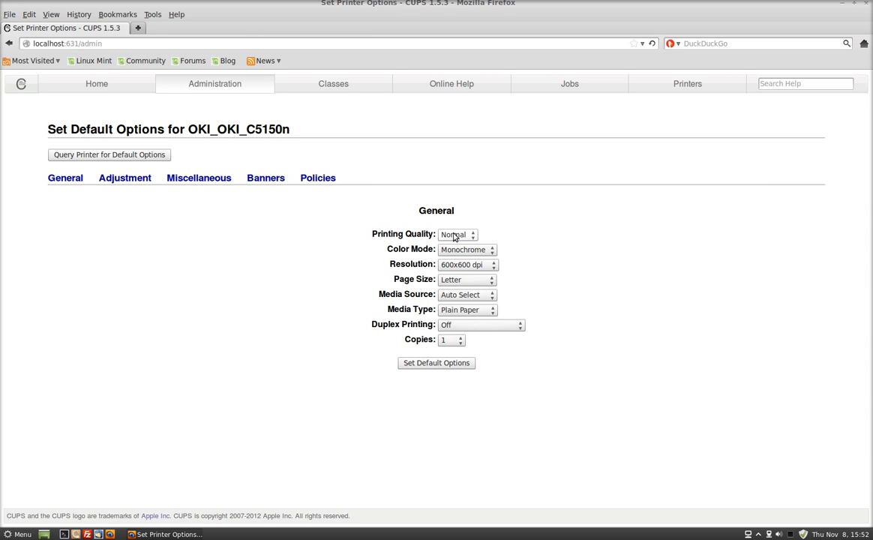
Save OKI defaults Draft, Color, 300x300 dpi, long-edge duplex, then open its printer page
{"action": "left_click", "coordinate": [458, 234]}
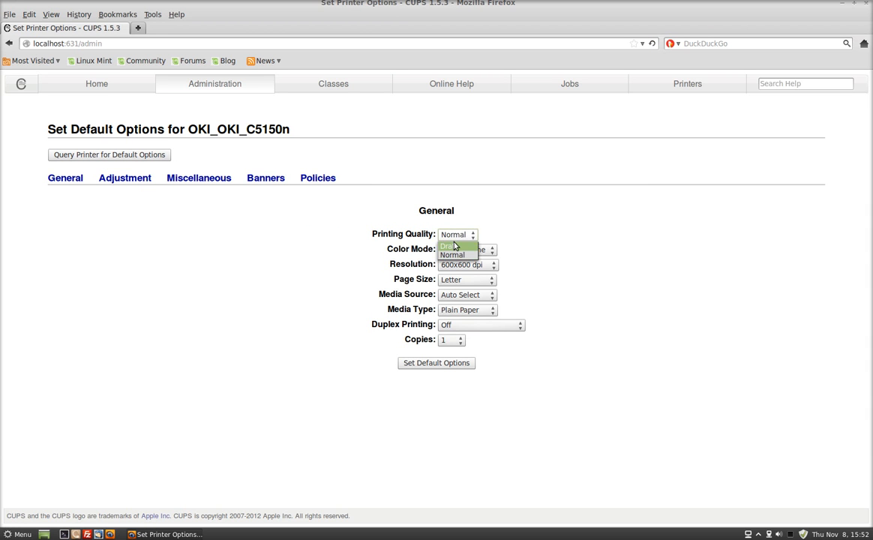
{"action": "left_click", "coordinate": [450, 246]}
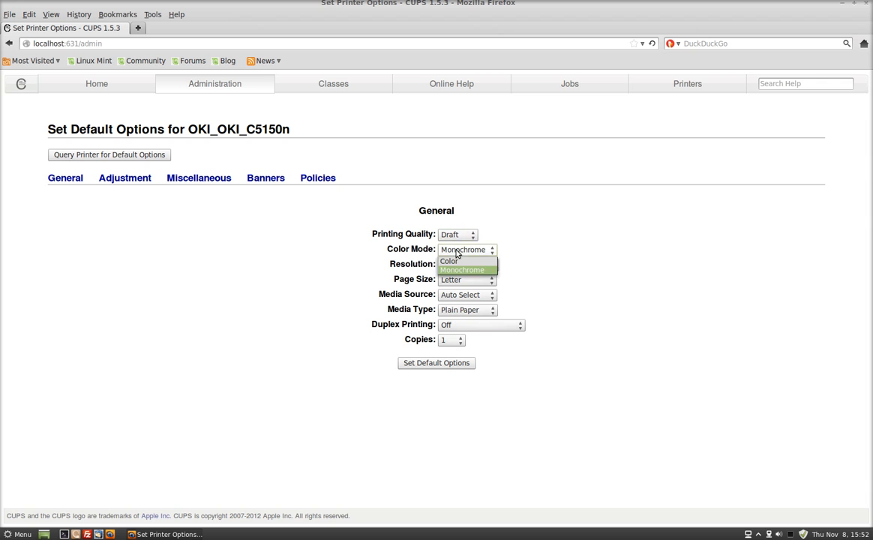
{"action": "left_click", "coordinate": [449, 260]}
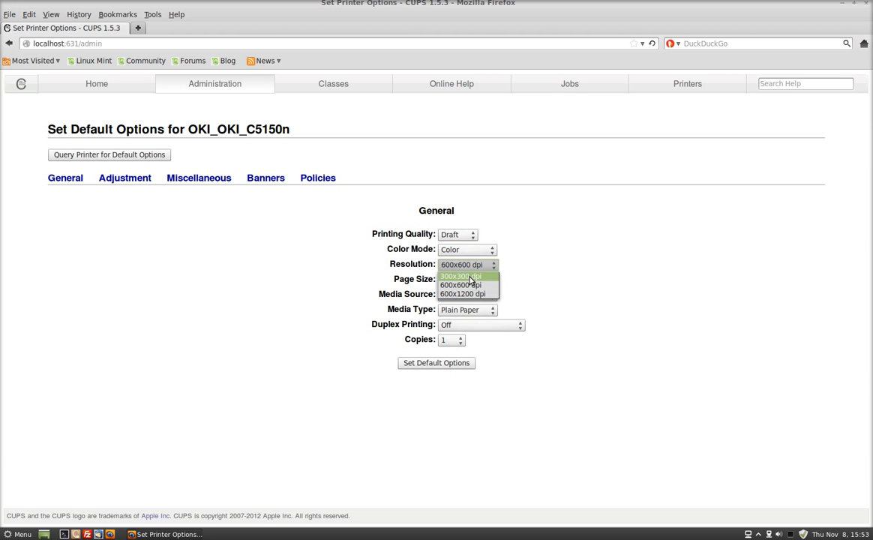
{"action": "left_click", "coordinate": [460, 276]}
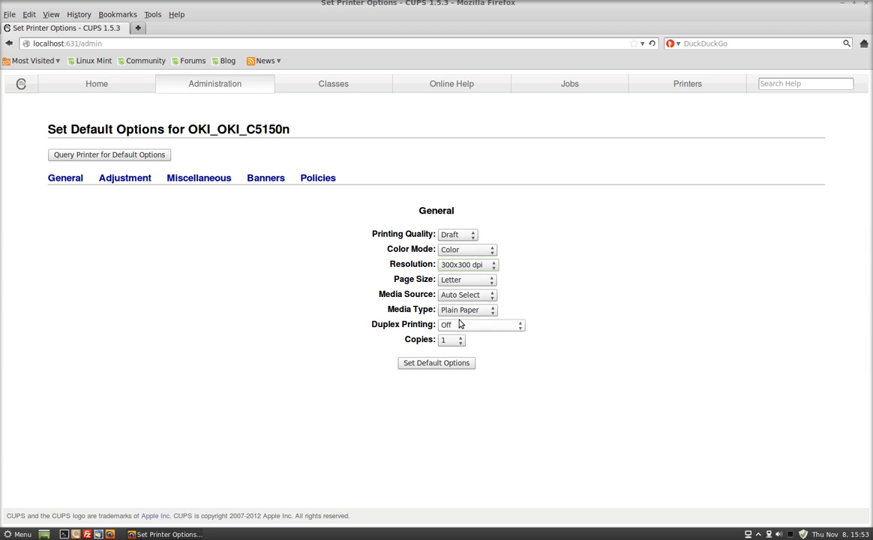
{"action": "left_click", "coordinate": [480, 324]}
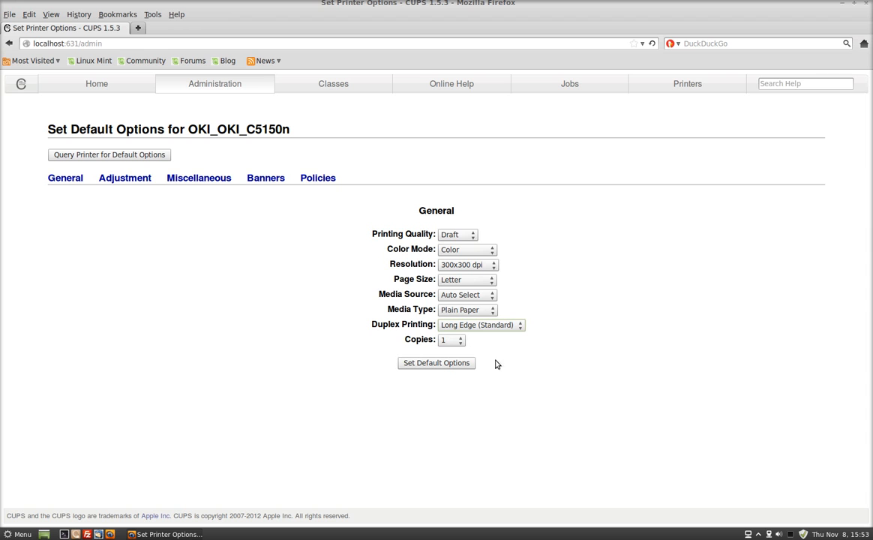
{"action": "left_click", "coordinate": [436, 362]}
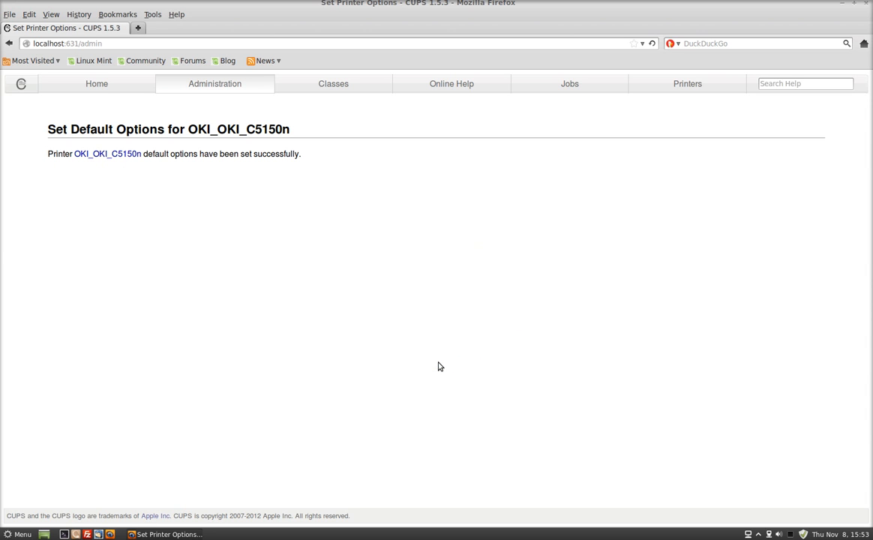
{"action": "mouse_move", "coordinate": [461, 237]}
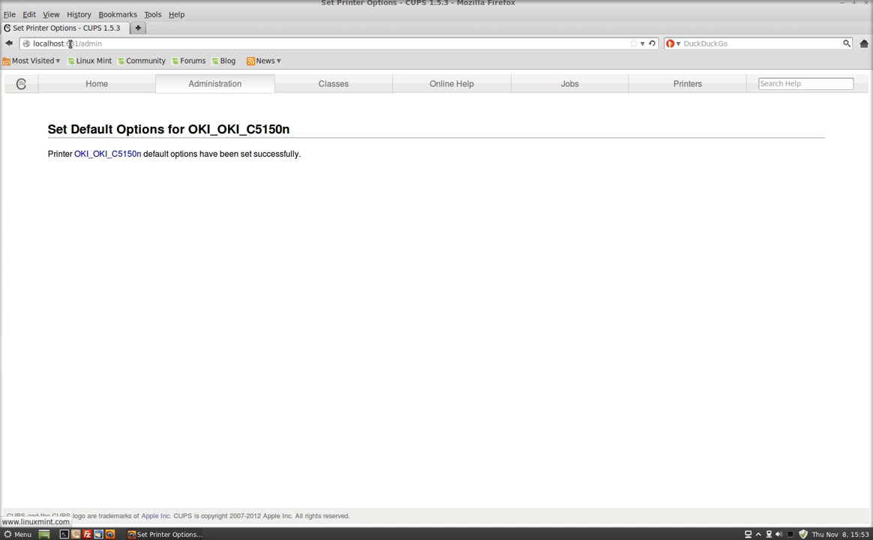
{"action": "left_click", "coordinate": [107, 153]}
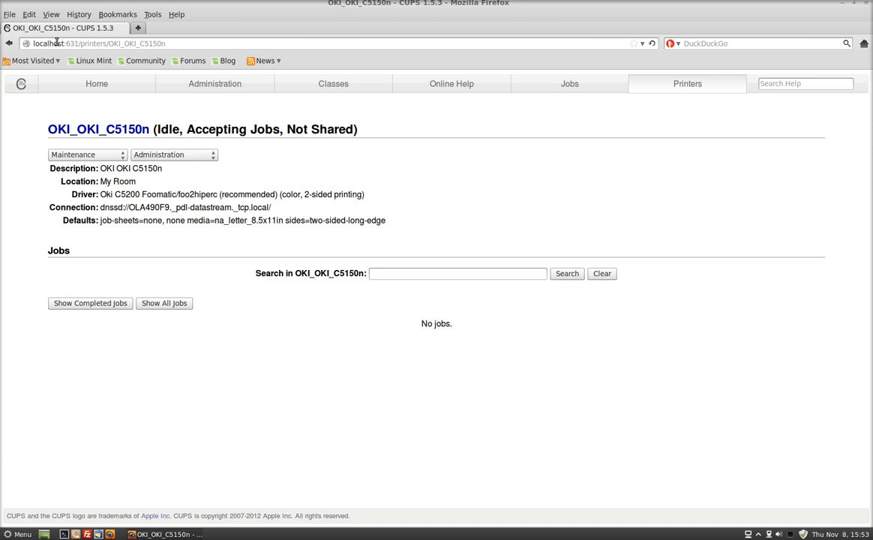
{"action": "mouse_move", "coordinate": [494, 195]}
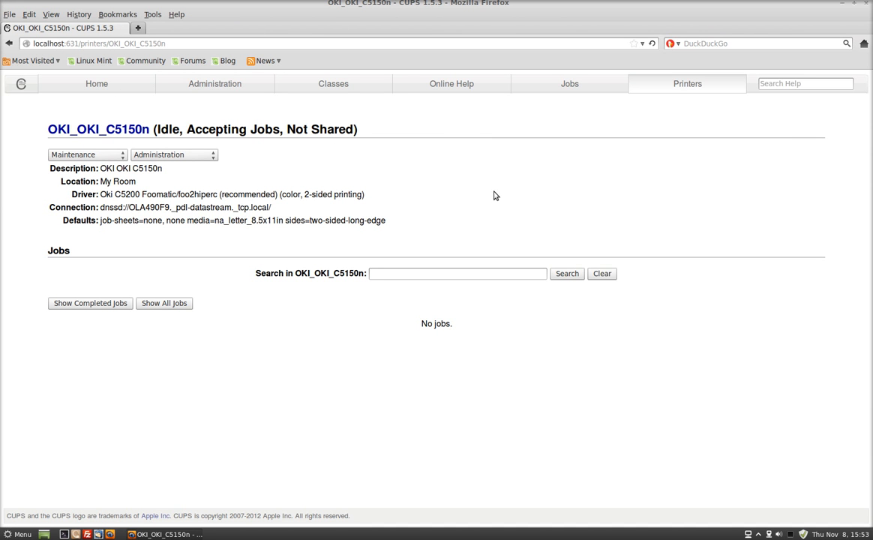
{"action": "mouse_move", "coordinate": [235, 302]}
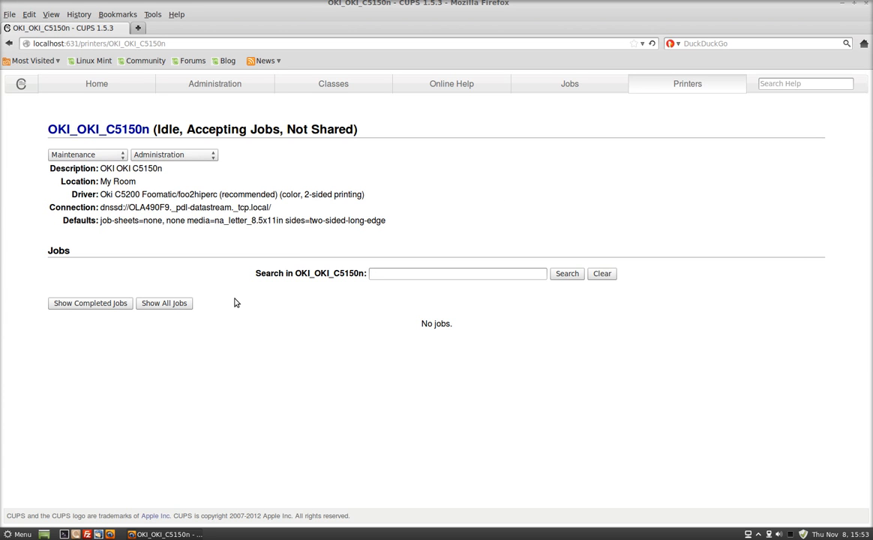
{"action": "mouse_move", "coordinate": [463, 201]}
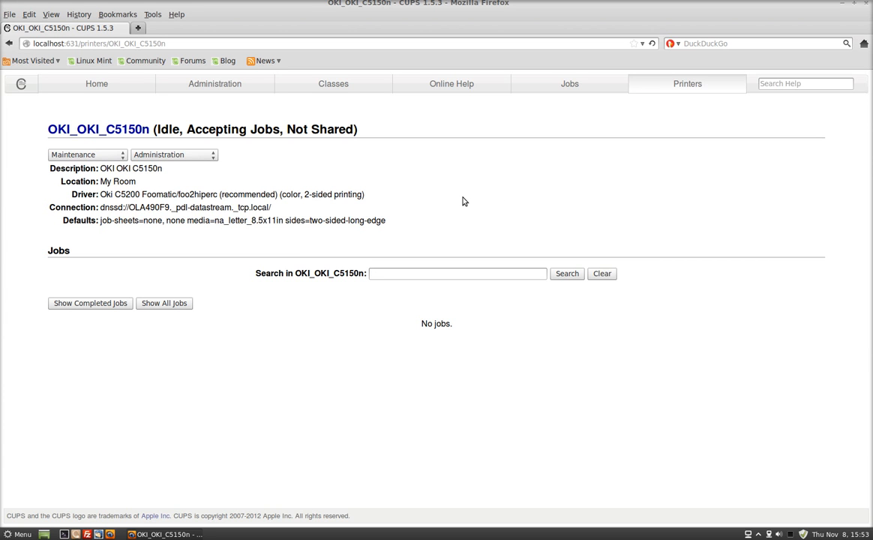